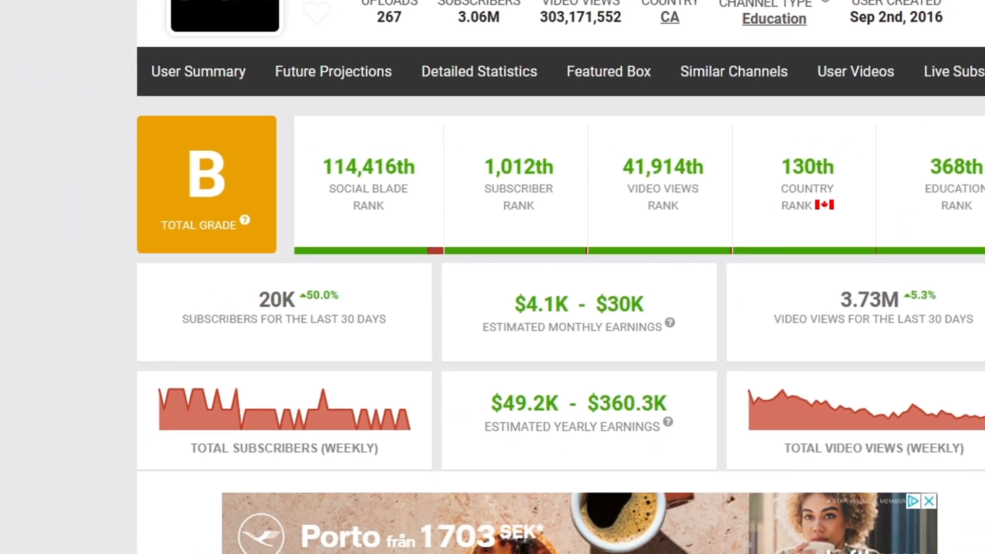
# Send ChatGPT a prompt asking for 50 different YouTube channel names in the motivation niche
pyautogui.scroll(3)
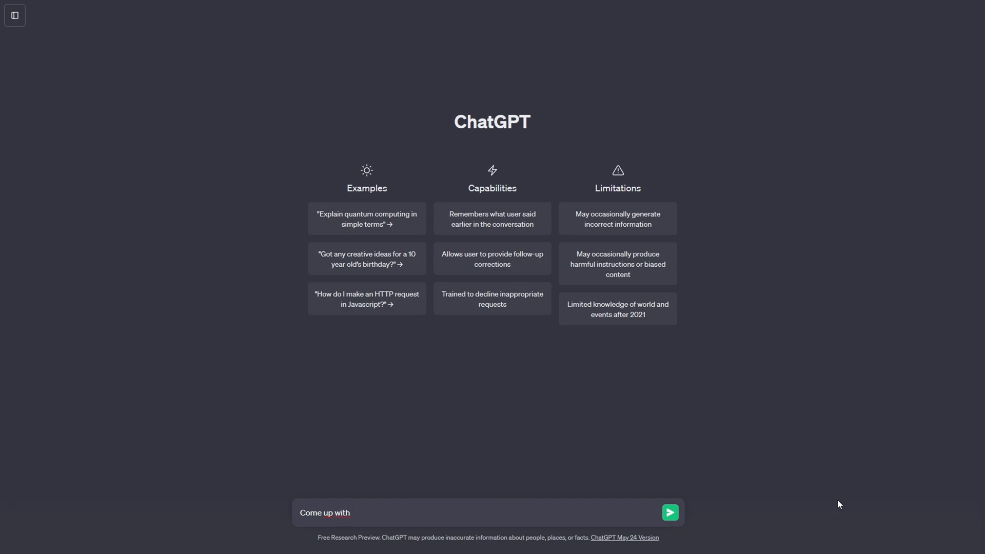
pyautogui.write('50 different youtube channel names for a')
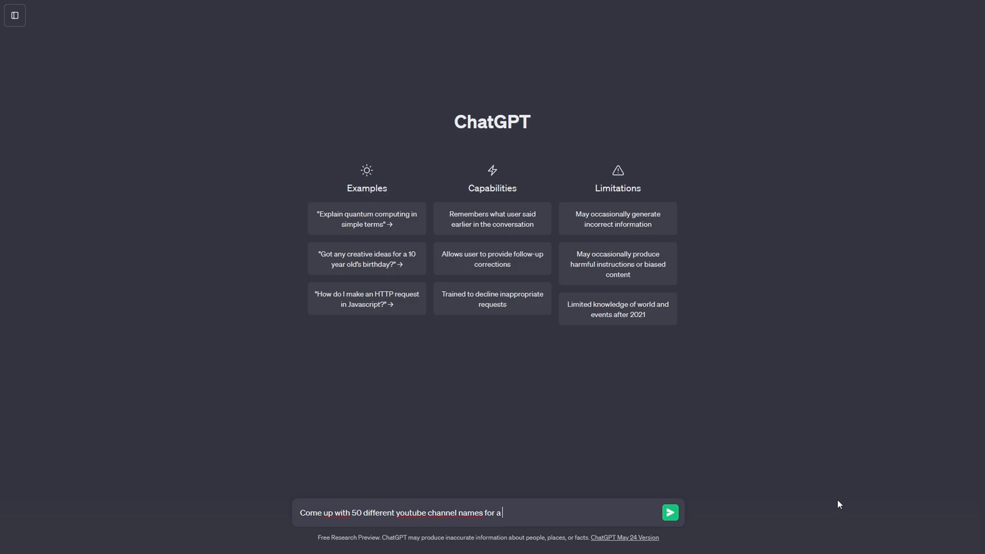
pyautogui.write('youtube channel in')
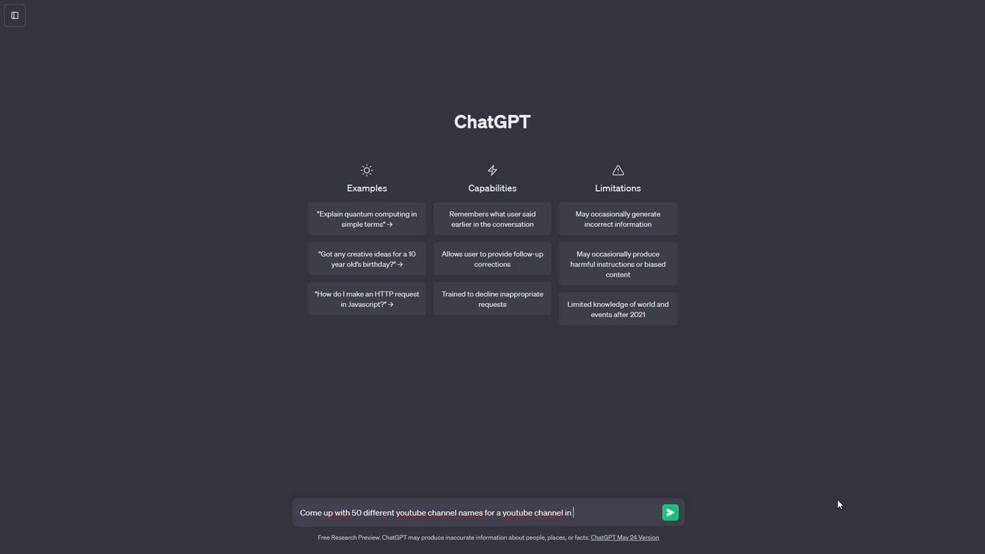
pyautogui.write('the motivation ni')
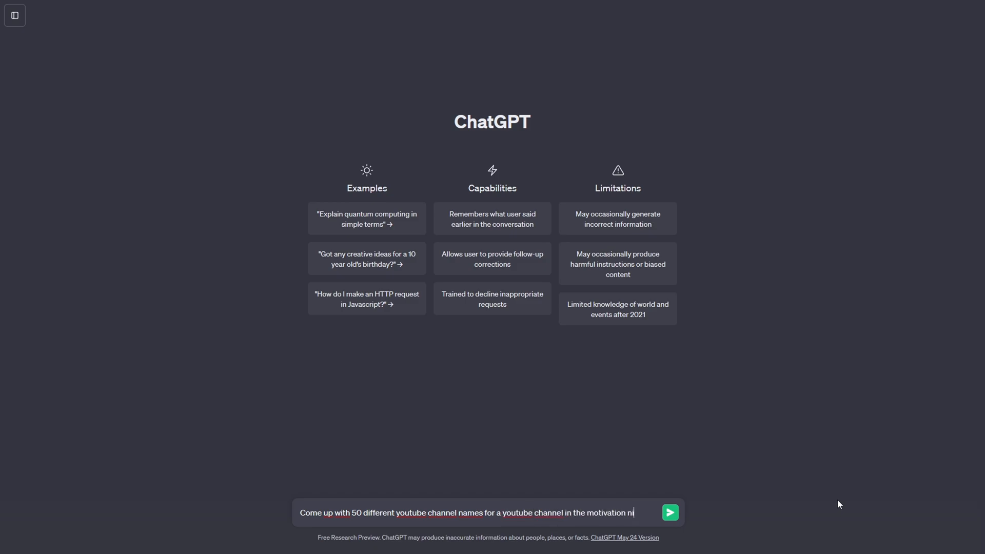
pyautogui.click(671, 512)
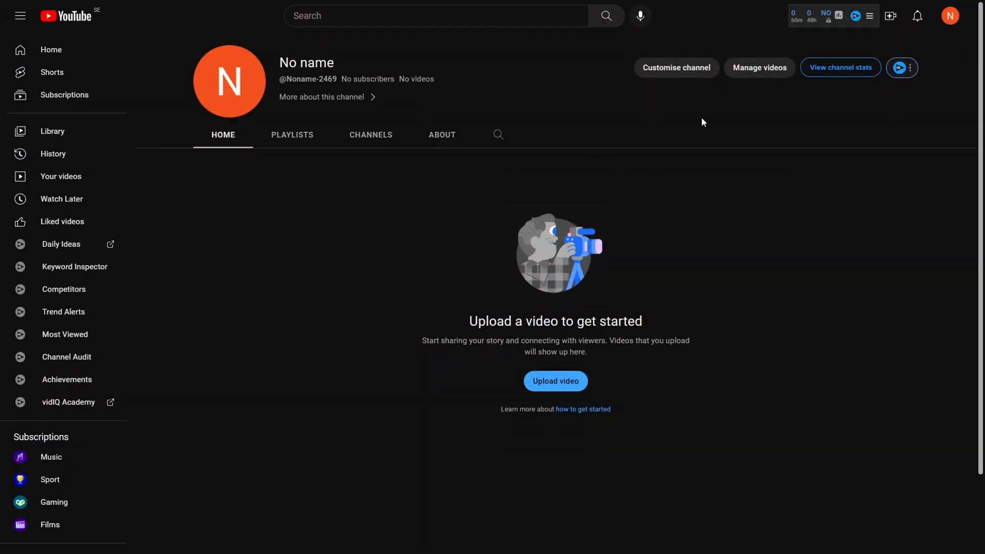
# Enter MotivationMania as the channel name in the Basic info settings
pyautogui.click(675, 68)
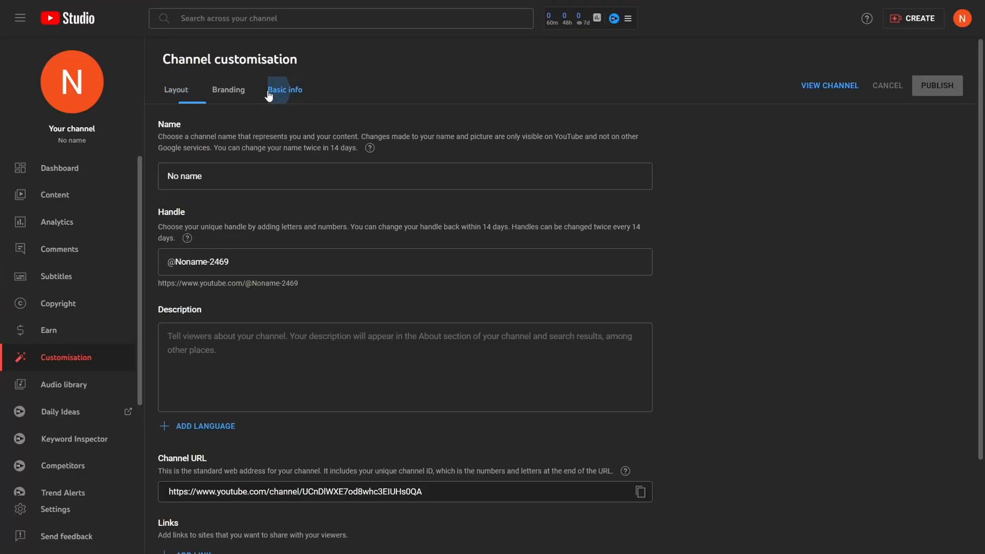
pyautogui.write('MotivationMania')
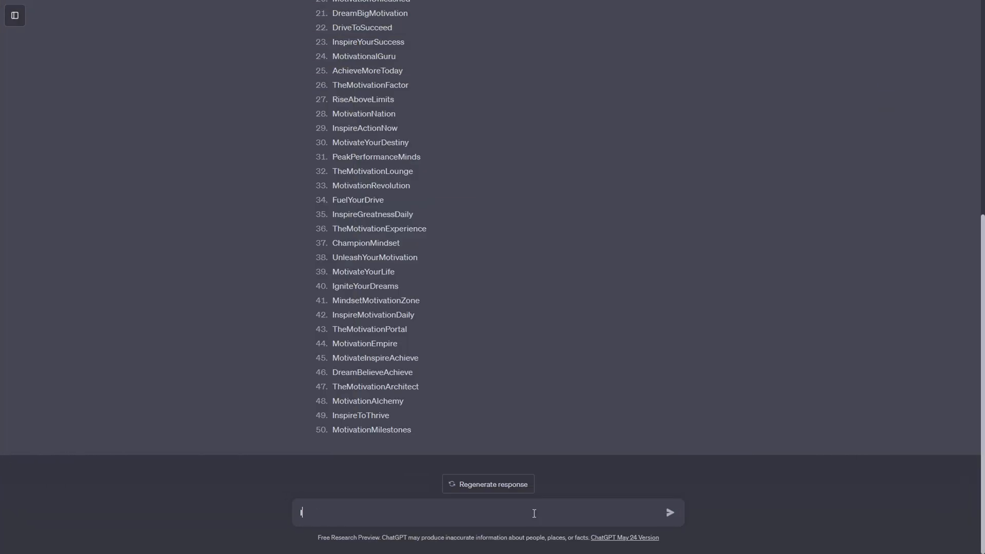
# Send ChatGPT a request for a short description of the MotivationMania channel
pyautogui.write('I chose the name MotivationMania, write a not too long description for that youtube channel which')
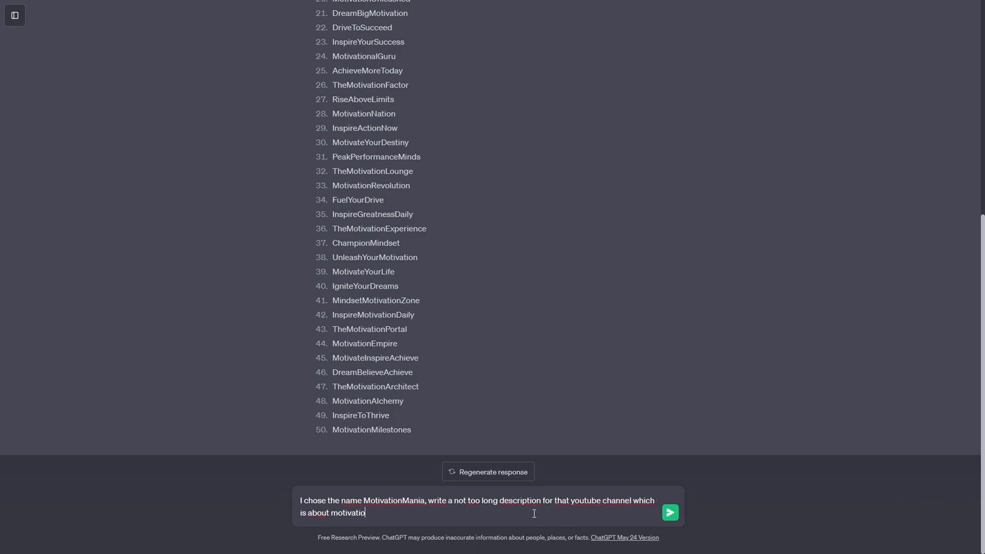
pyautogui.click(669, 513)
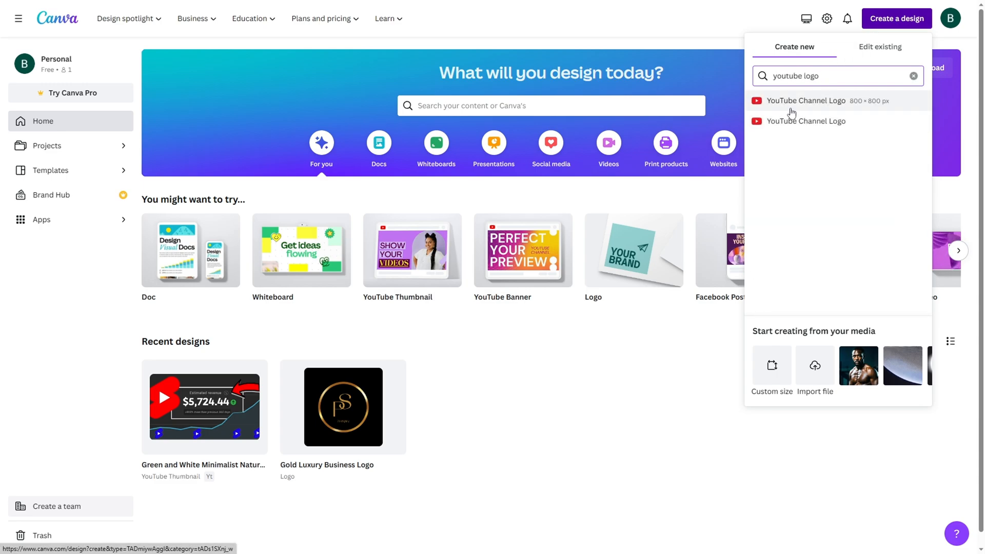
# Start a YouTube Channel Logo design and open the Text to Image generator
pyautogui.click(805, 100)
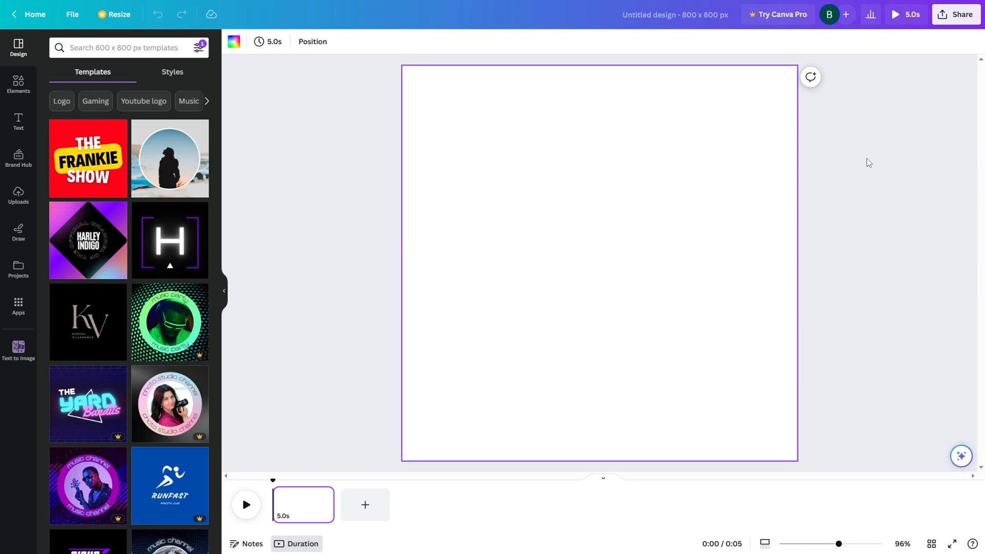
pyautogui.click(18, 302)
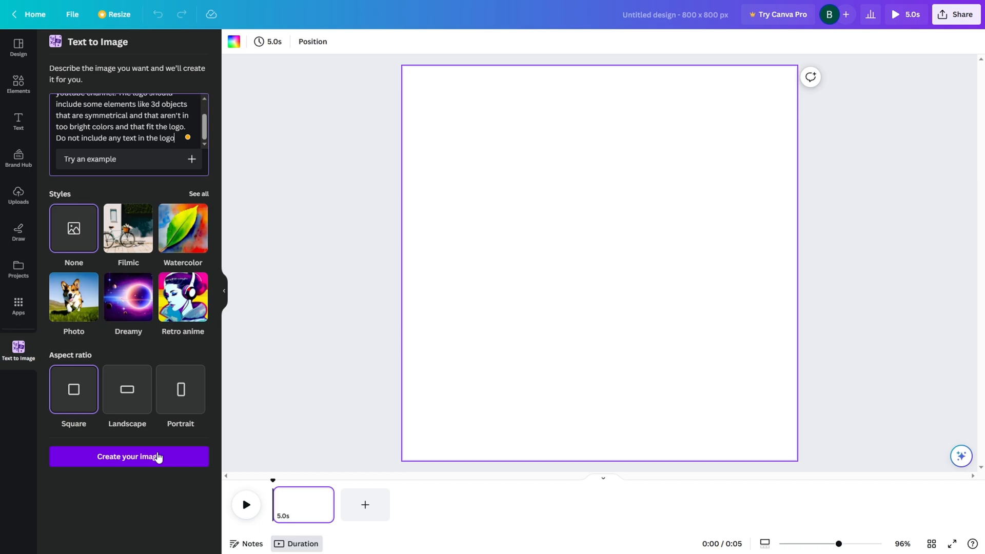
# Generate AI logo options and size the circular black-and-white logo to fill the 800×800 page
pyautogui.click(129, 456)
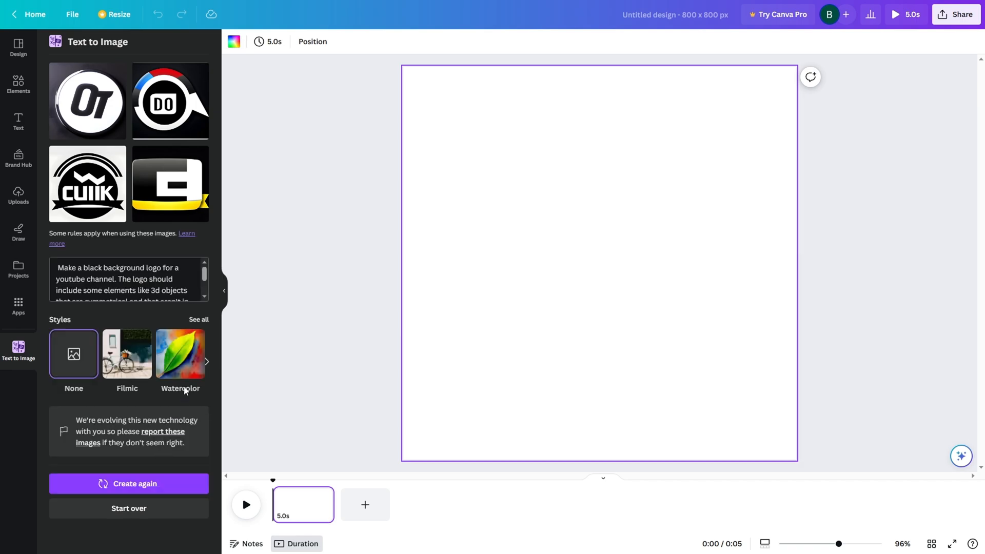
pyautogui.click(205, 361)
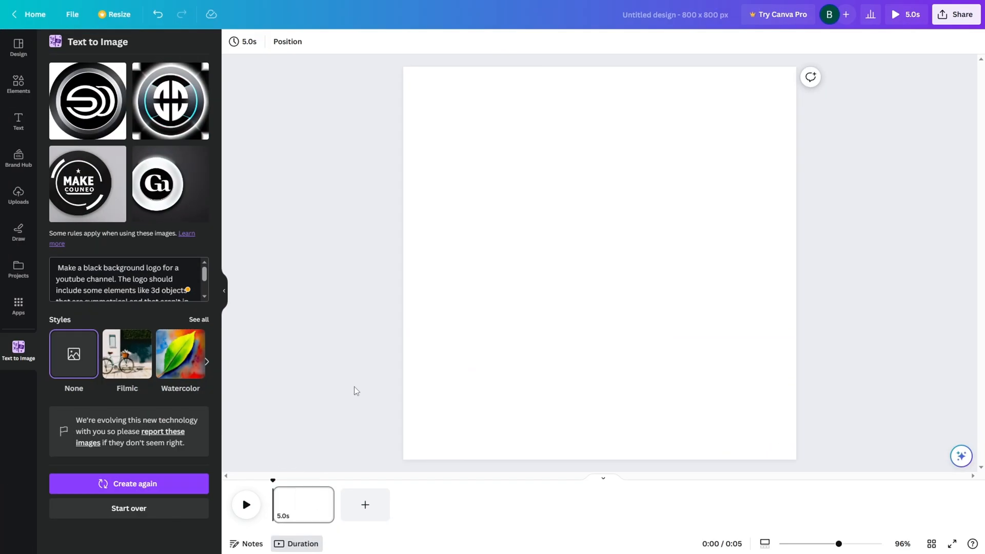
pyautogui.click(170, 100)
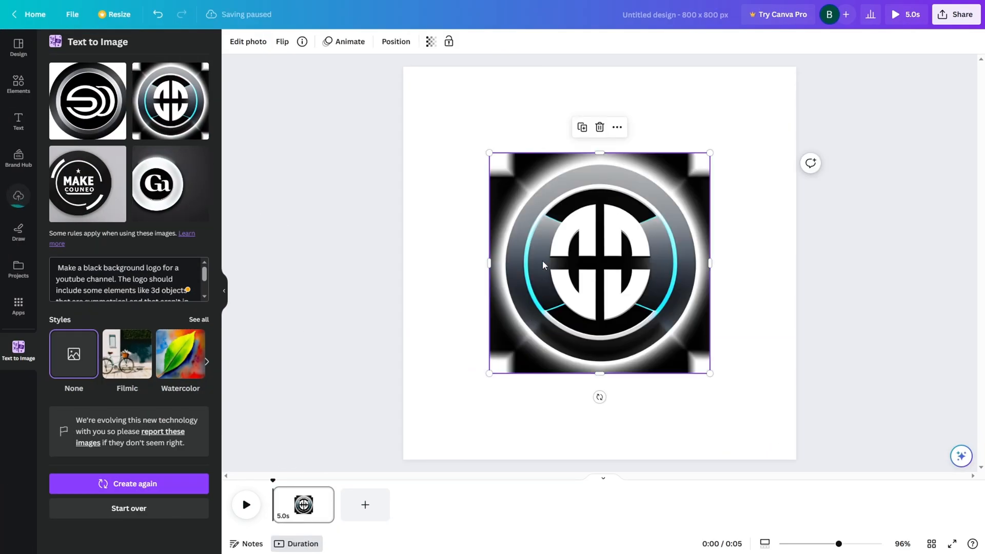
pyautogui.moveTo(597, 262); pyautogui.dragTo(513, 177)
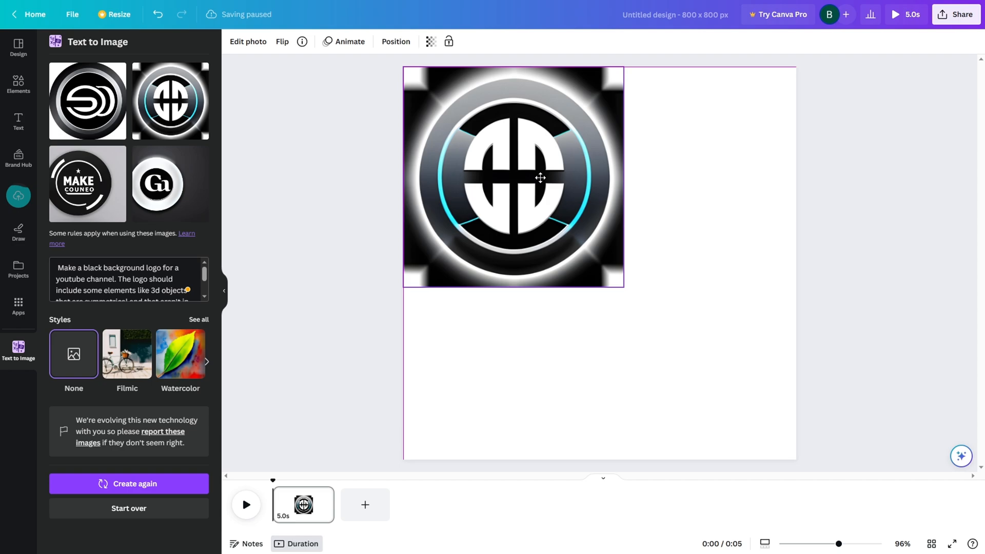
pyautogui.moveTo(621, 288); pyautogui.dragTo(796, 460)
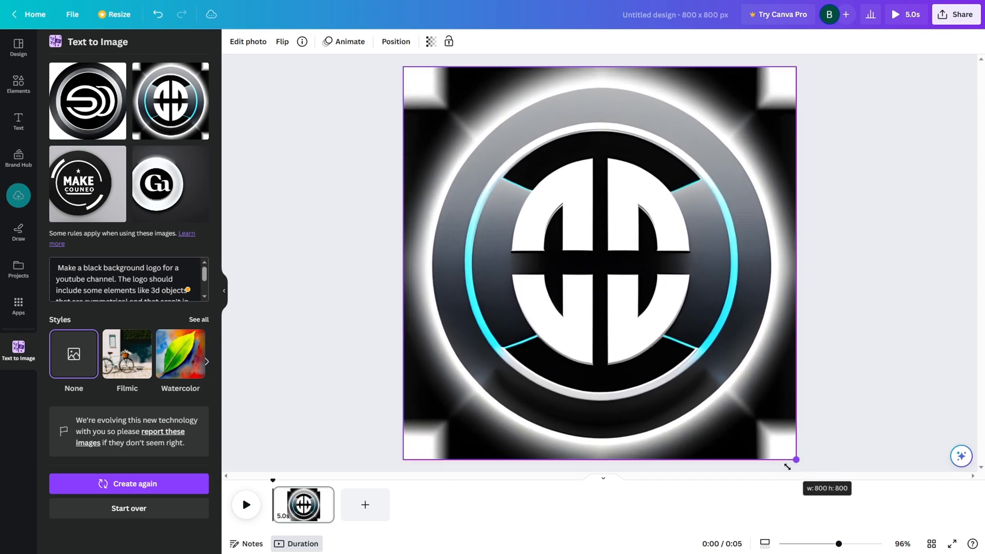
# Download the logo as a PNG and return to the Canva home page
pyautogui.click(958, 14)
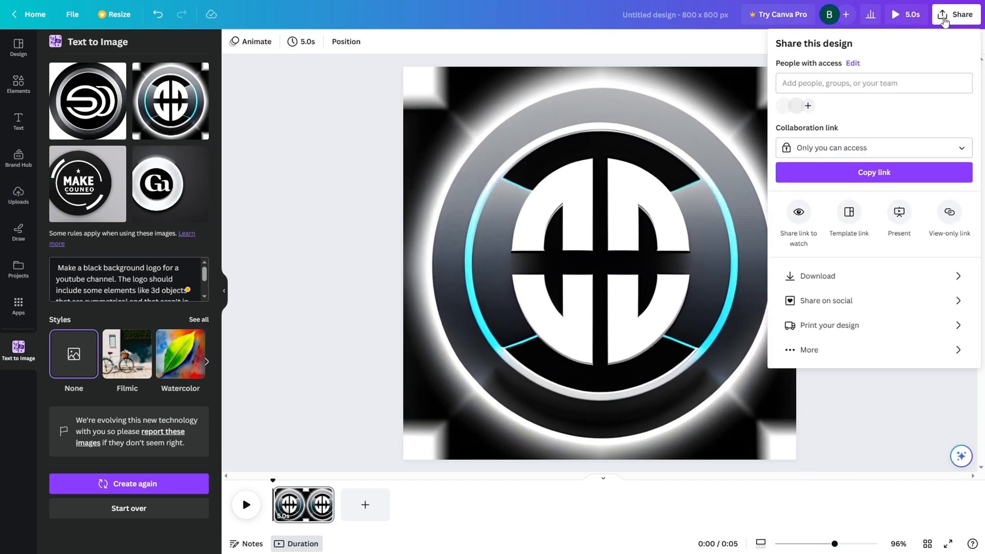
pyautogui.click(817, 276)
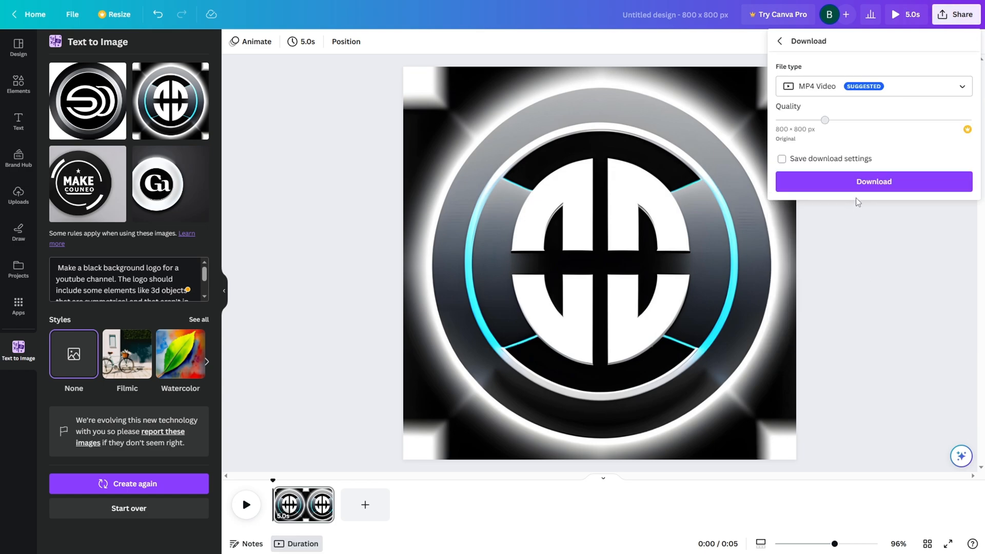
pyautogui.click(874, 86)
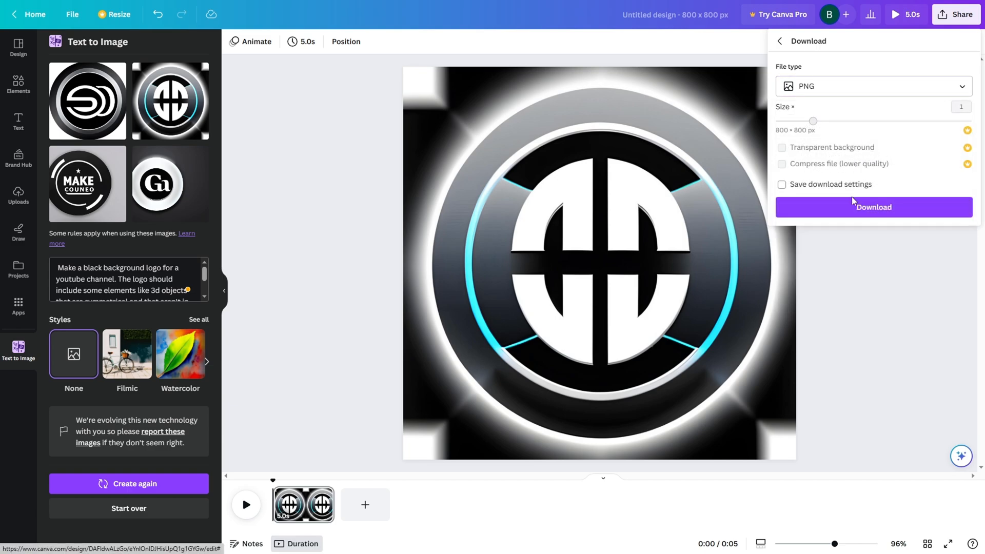
pyautogui.click(874, 207)
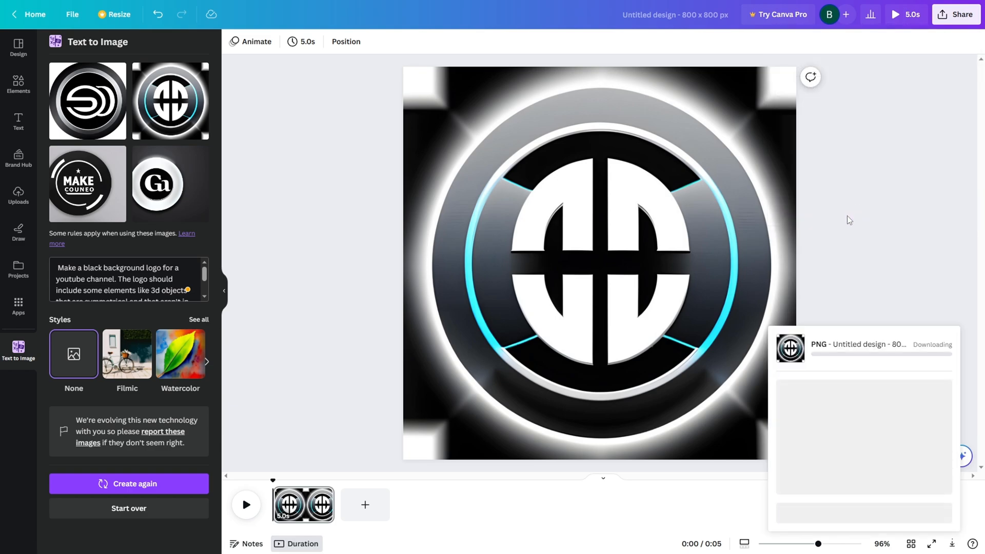
pyautogui.click(35, 14)
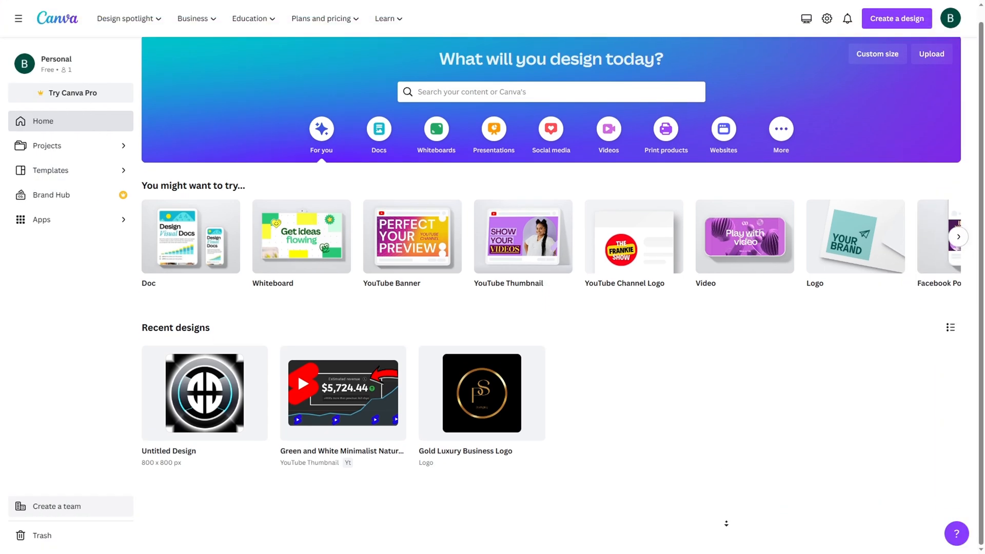
# Start a new YouTube Banner design from the design search
pyautogui.click(897, 19)
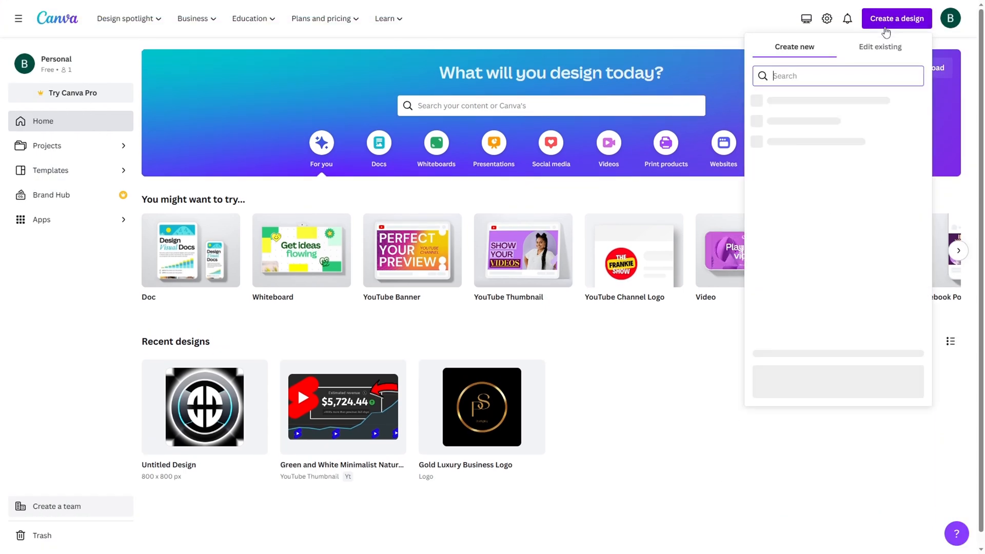
pyautogui.write('youtube banner')
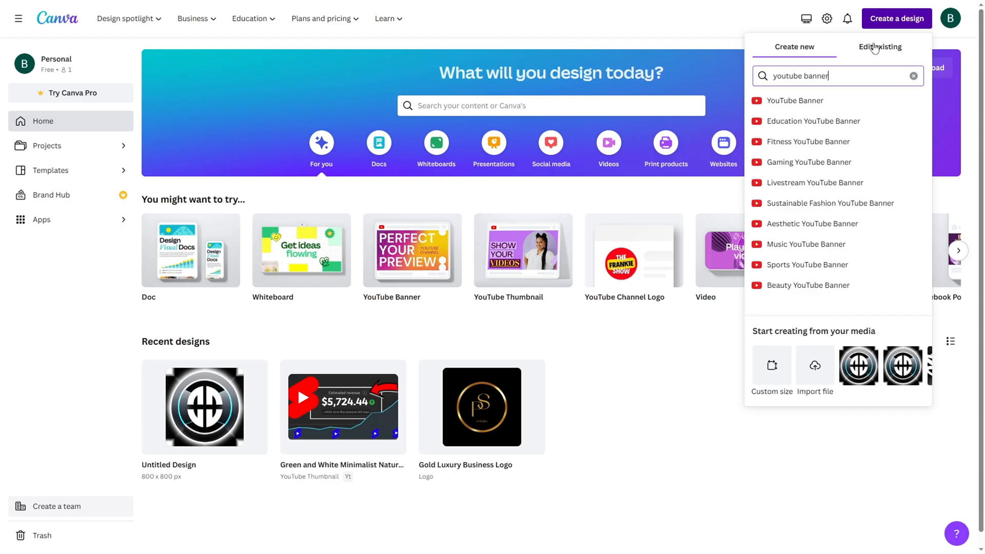
pyautogui.click(794, 101)
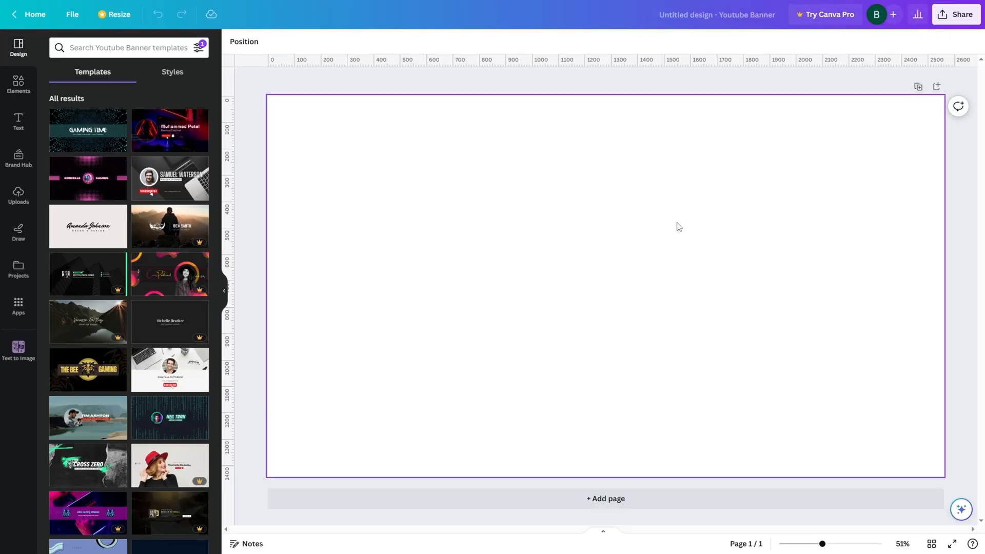
# Bring the logo in from projects beside the MotivationMania name and ready the banner for download
pyautogui.click(18, 266)
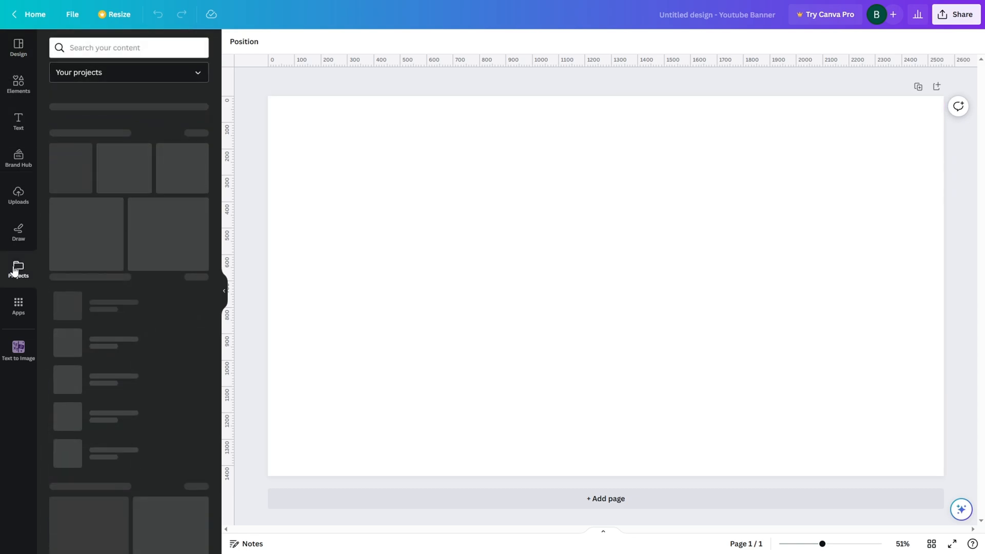
pyautogui.click(19, 267)
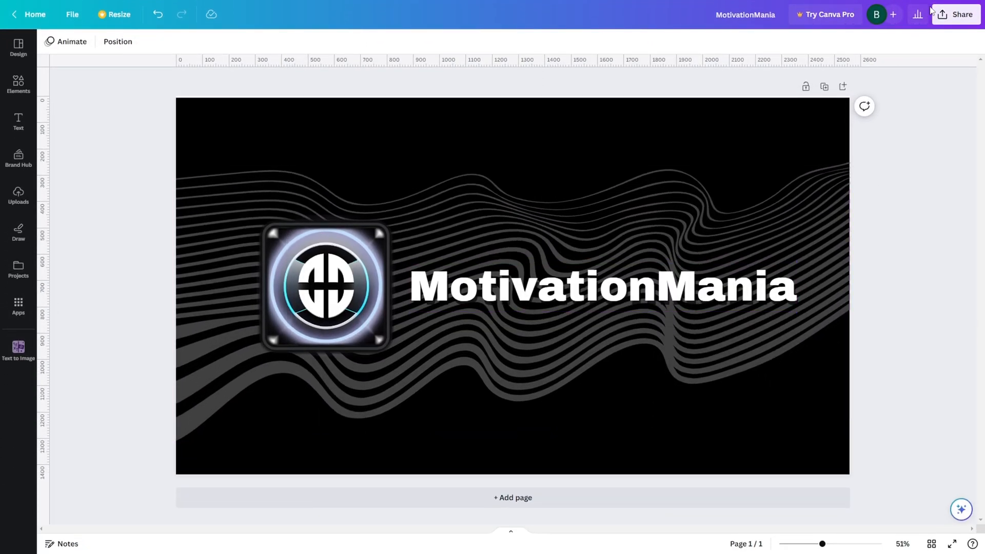
pyautogui.click(950, 14)
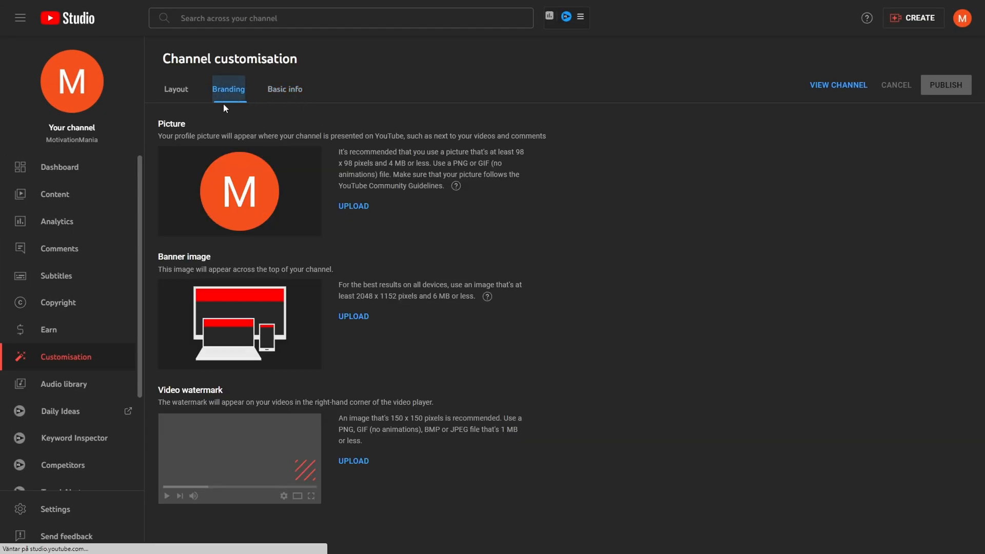
# Upload the logo as the cropped channel picture and add the MotivationMania banner image
pyautogui.click(353, 205)
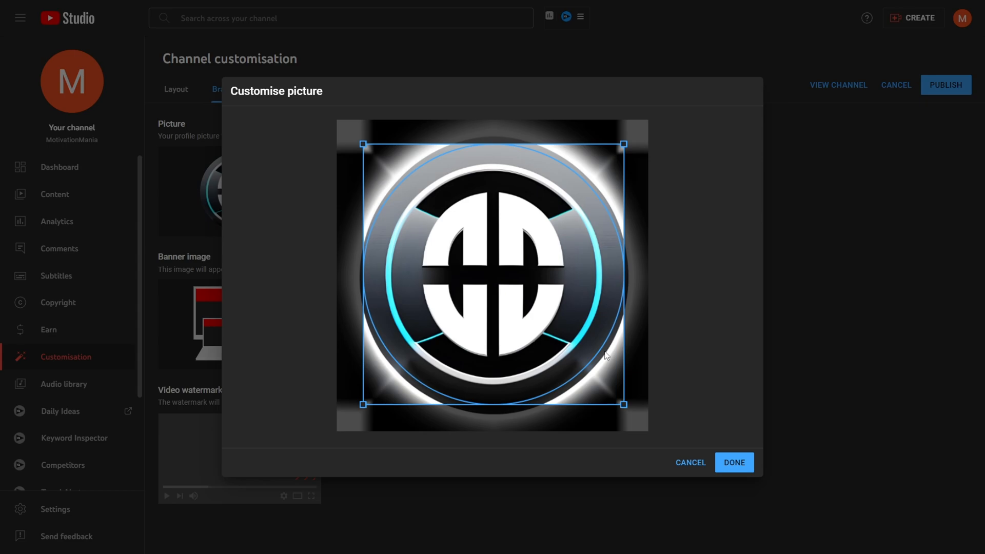
pyautogui.click(734, 462)
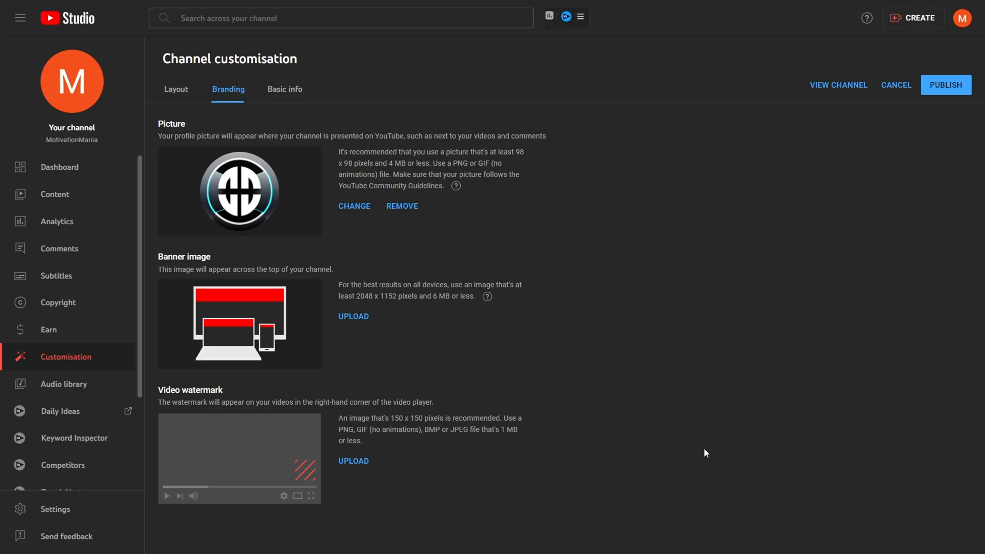
pyautogui.click(352, 316)
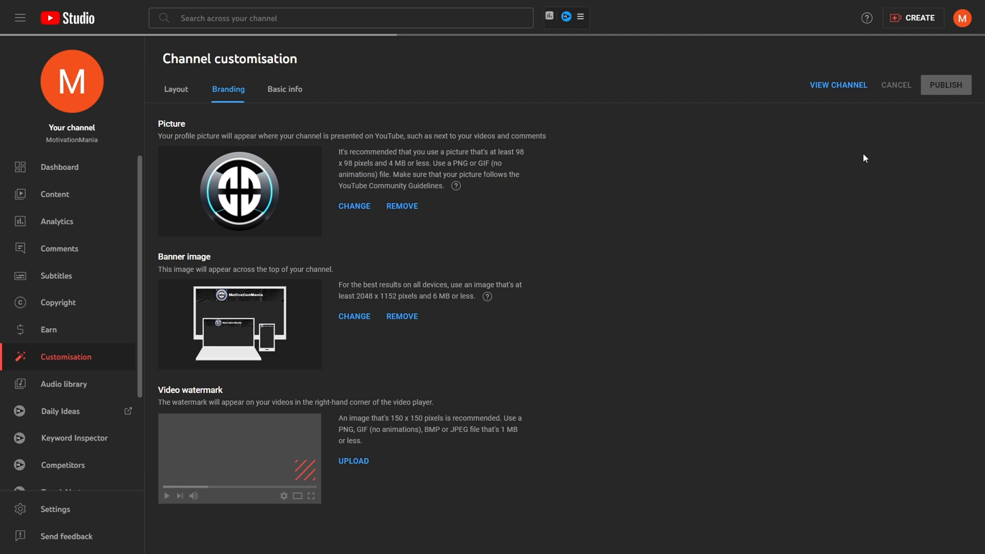
pyautogui.moveTo(847, 171)
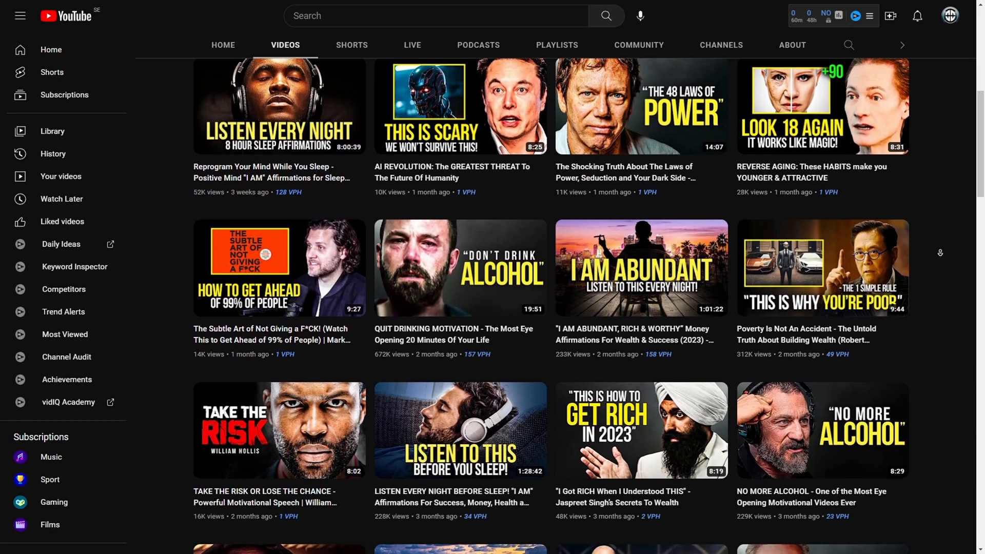
# Browse the Quotes channel and open the Albert Einstein life lessons video
pyautogui.scroll(-3)
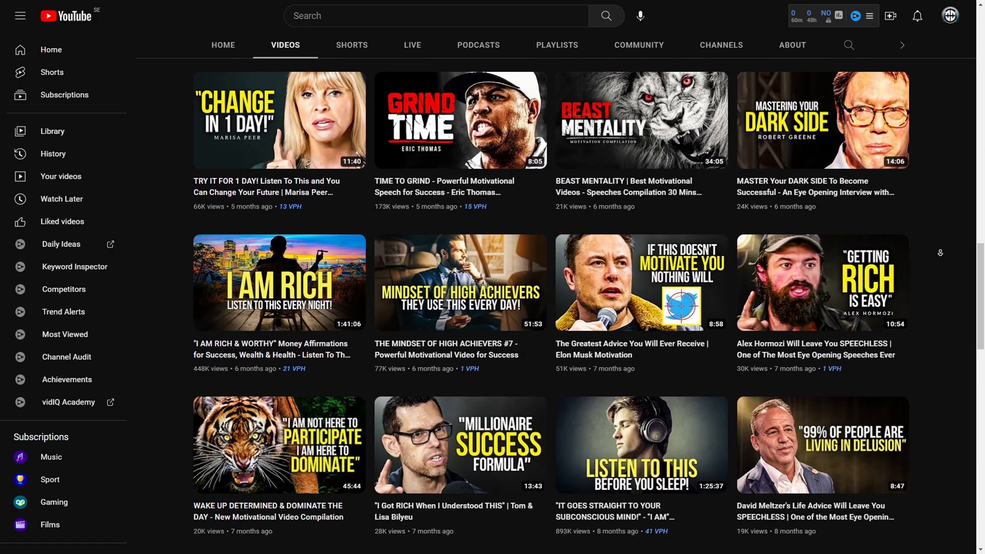
pyautogui.scroll(-3)
pyautogui.write('quotes')
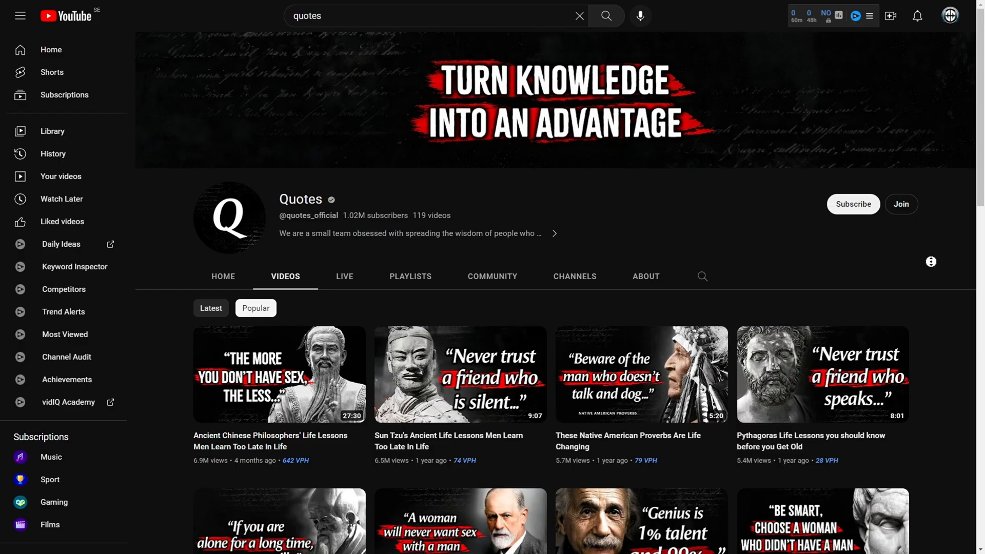
pyautogui.scroll(-3)
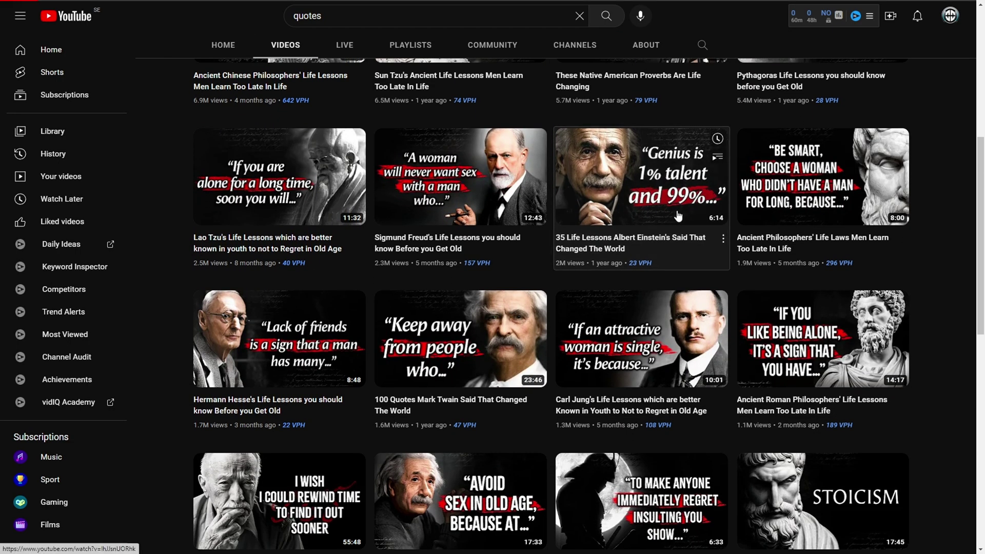
pyautogui.click(641, 177)
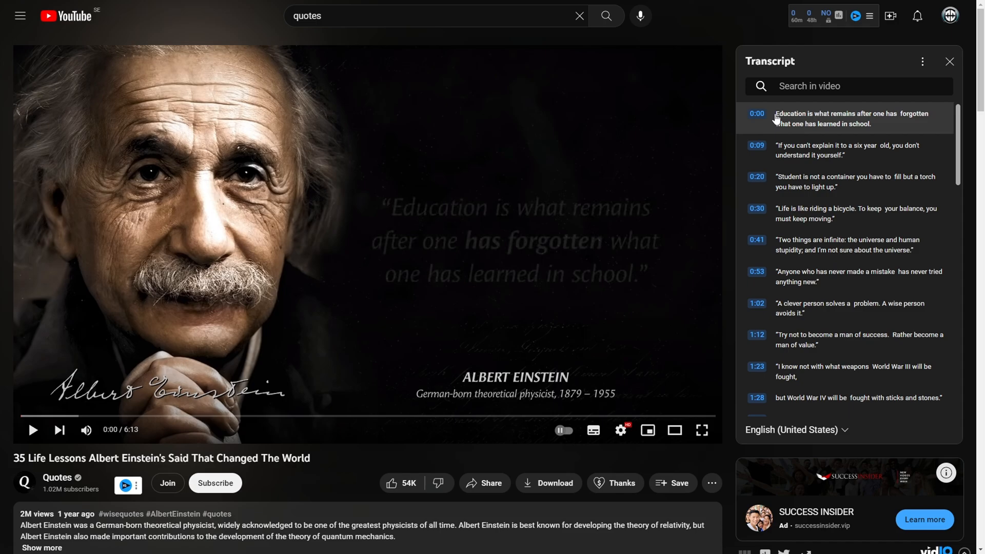
pyautogui.write('Rem')
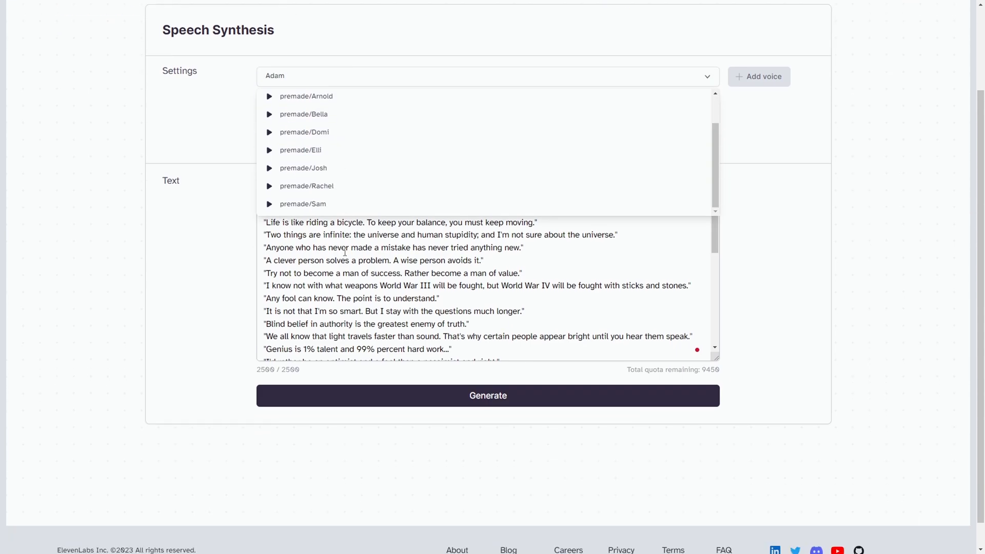
# Choose the premade Adam voice for the Einstein quotes narration and check the text
pyautogui.click(290, 180)
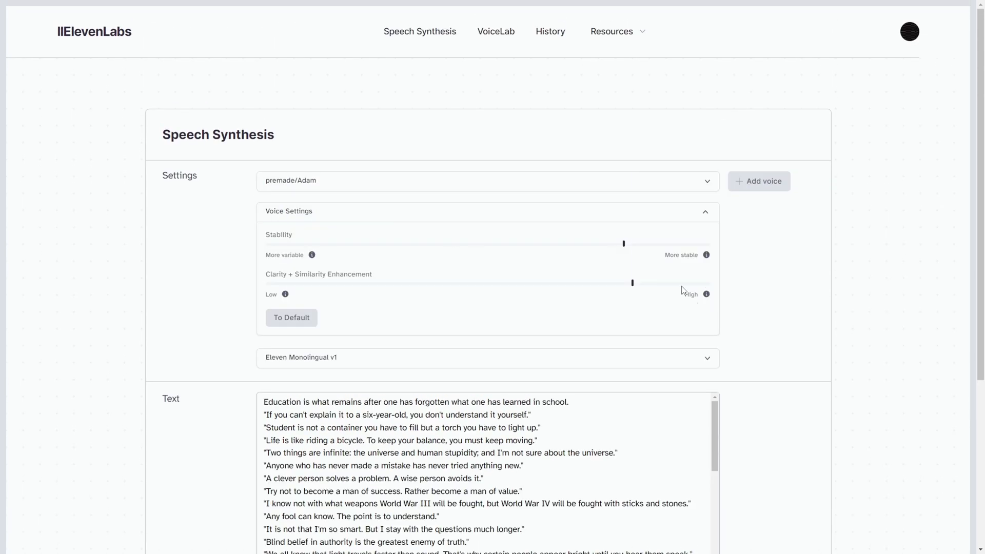
pyautogui.scroll(-3)
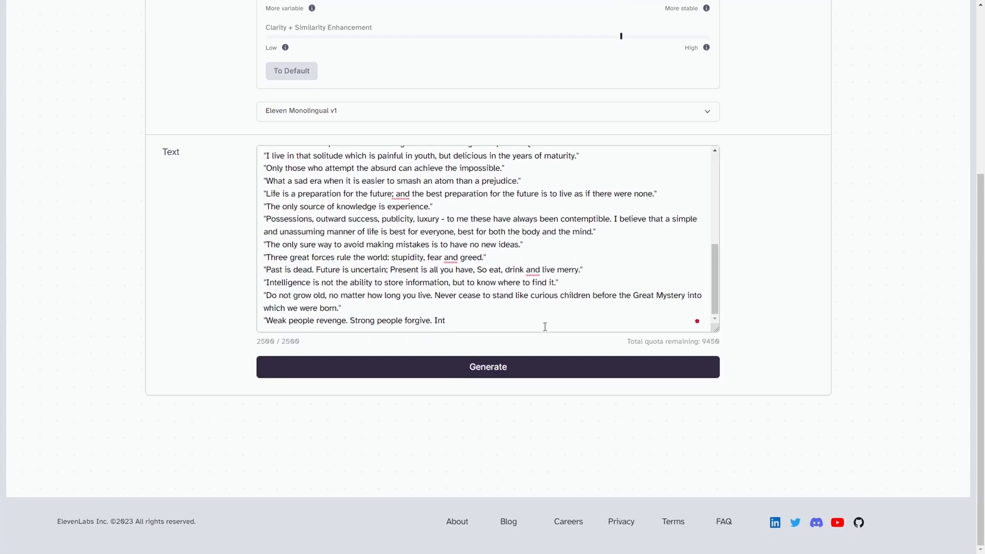
pyautogui.click(489, 366)
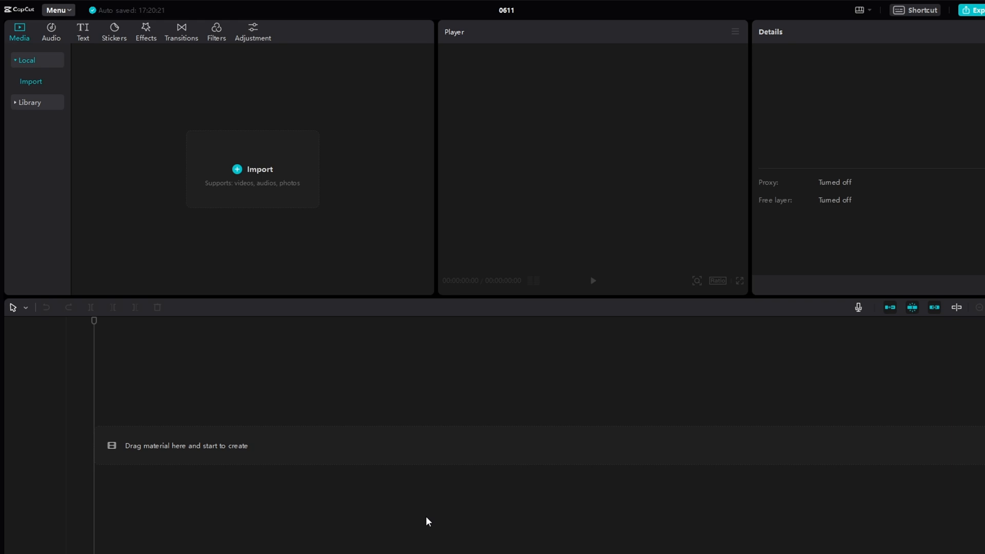
pyautogui.moveTo(505, 522)
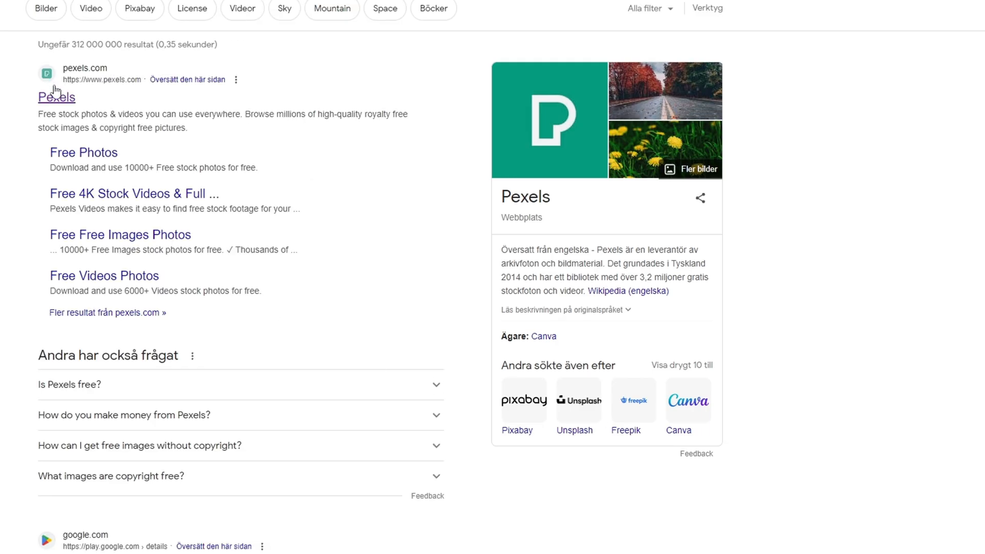
# Search Pexels for 'Phil' workout footage and browse the video results
pyautogui.click(45, 97)
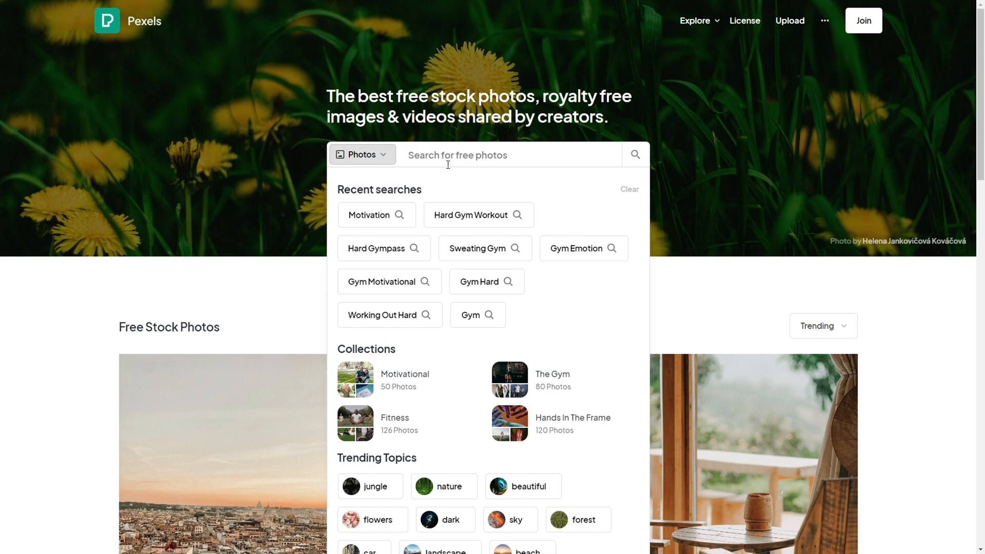
pyautogui.write('Philosophy')
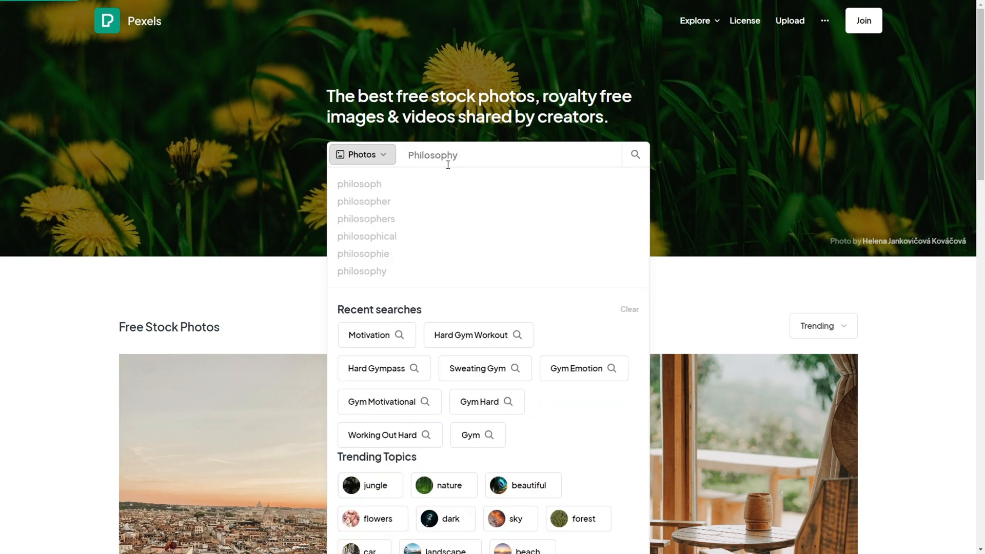
pyautogui.press('Enter')
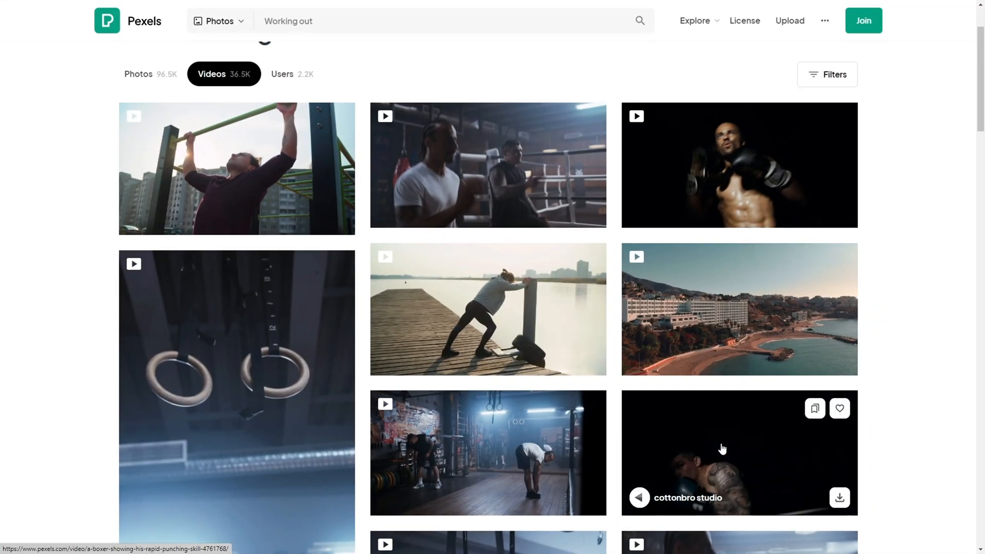
pyautogui.scroll(-3)
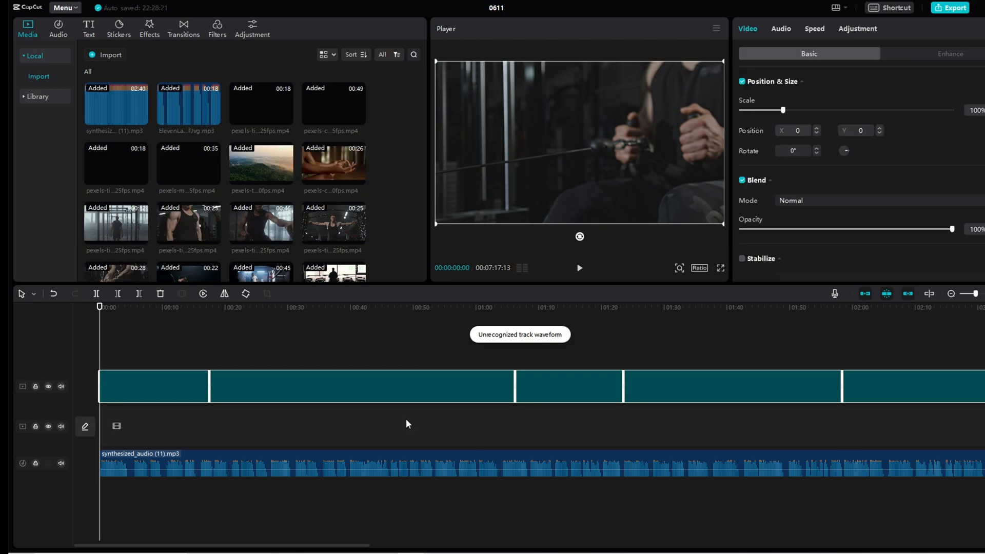
# Create English auto captions from the narration and review them in the Captions list
pyautogui.click(578, 268)
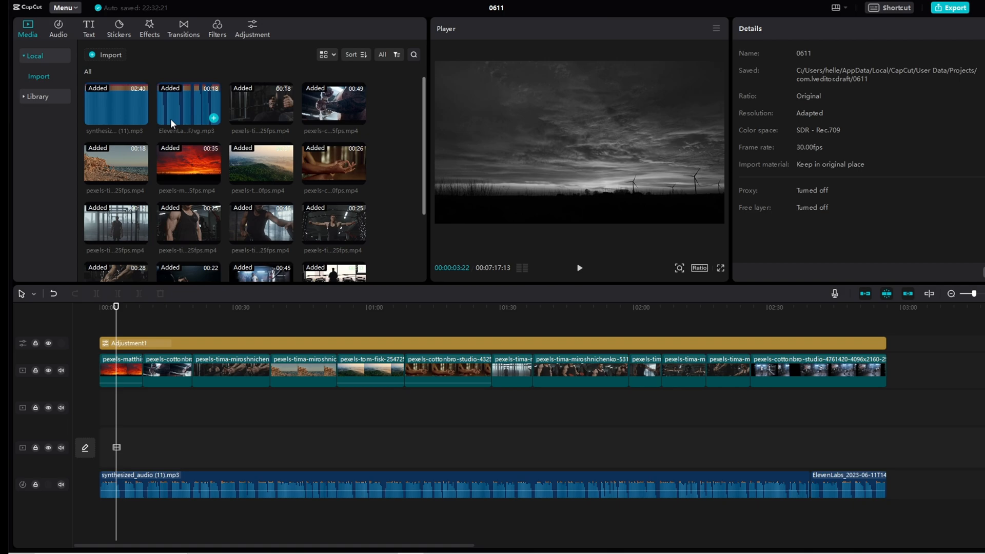
pyautogui.moveTo(95, 14)
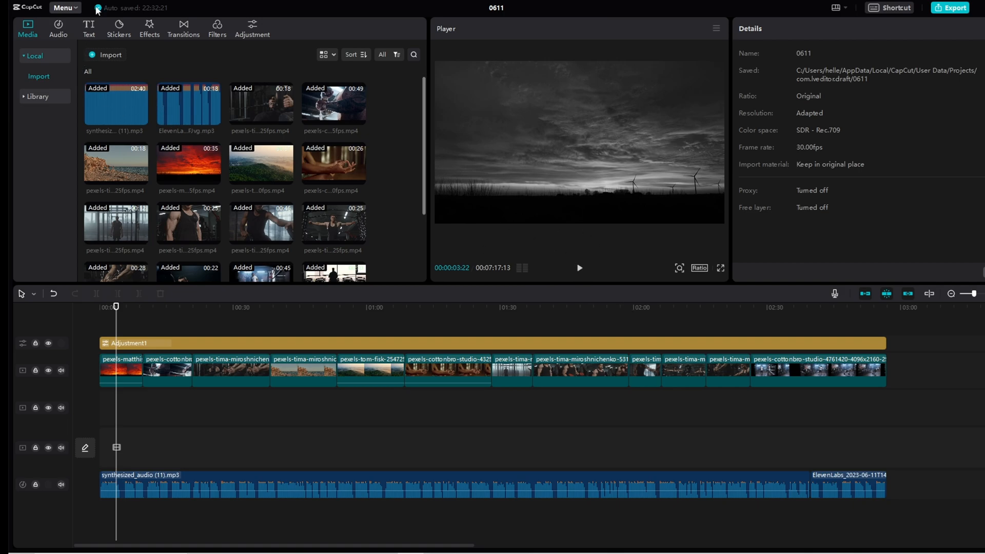
pyautogui.click(89, 29)
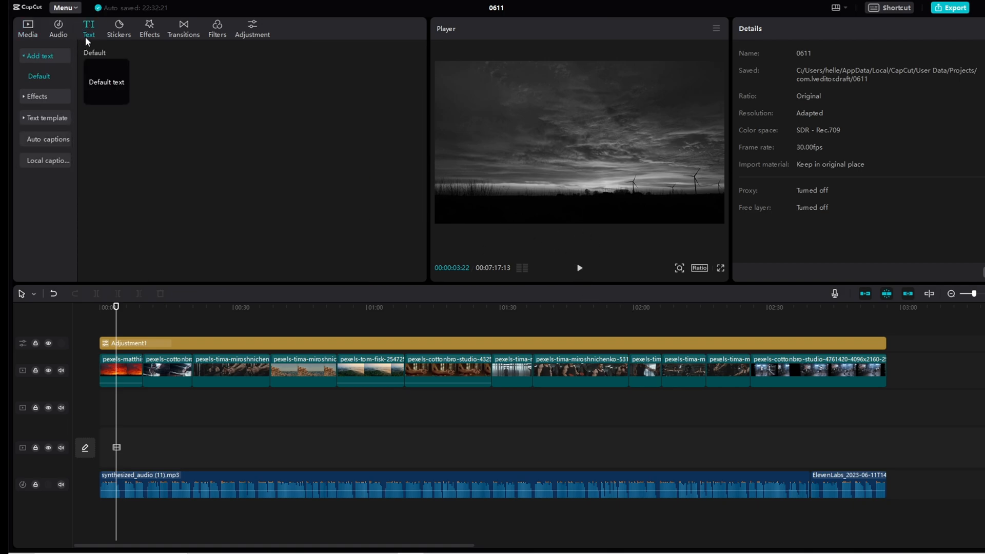
pyautogui.click(46, 139)
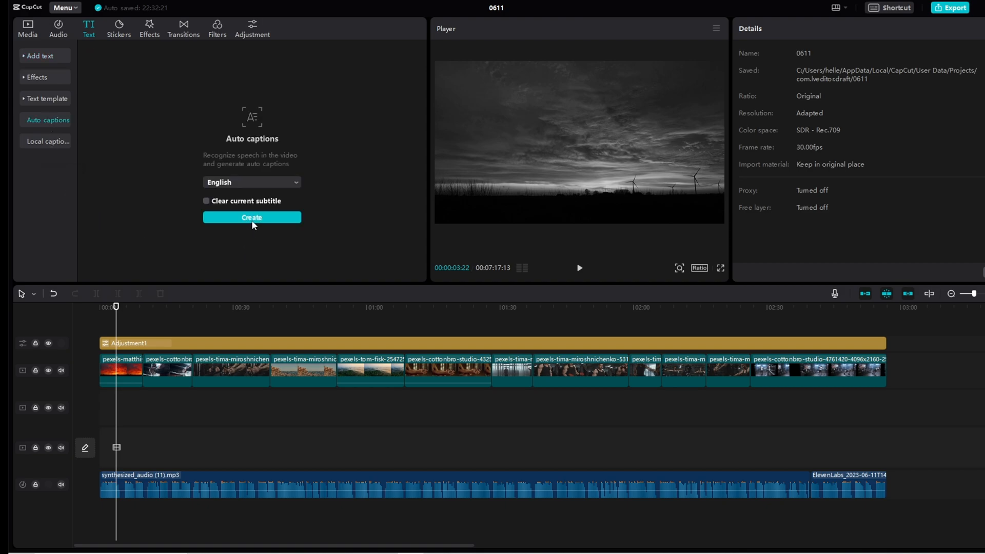
pyautogui.click(253, 218)
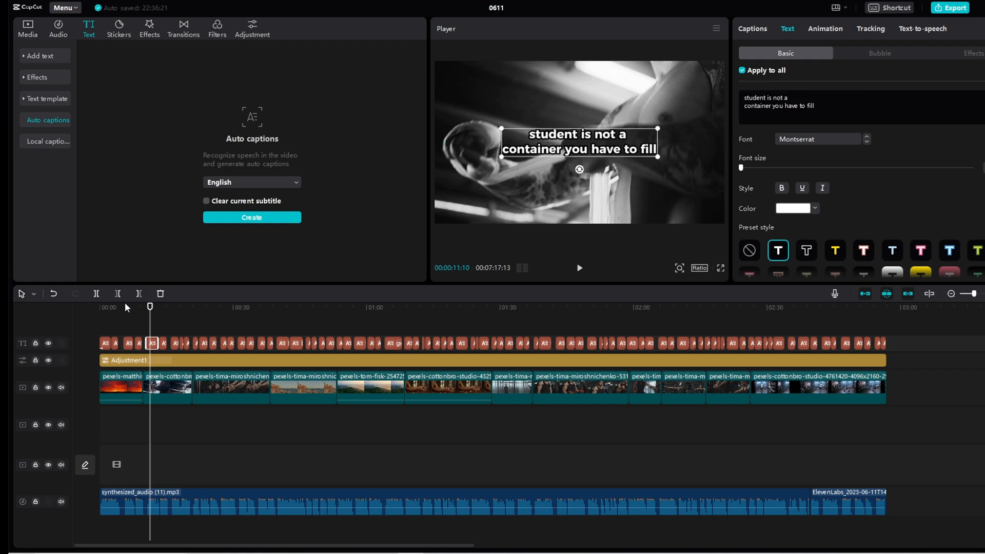
pyautogui.click(115, 343)
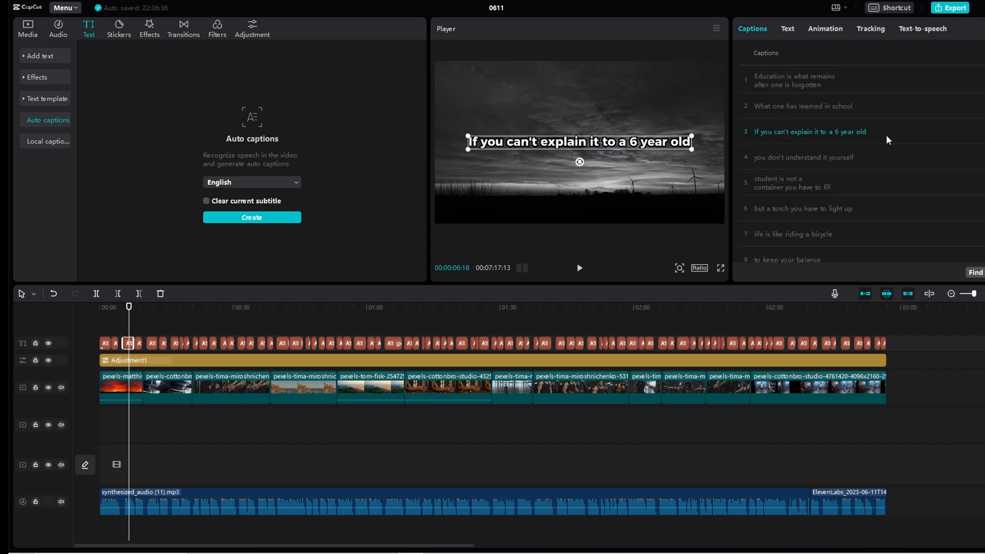
pyautogui.click(799, 208)
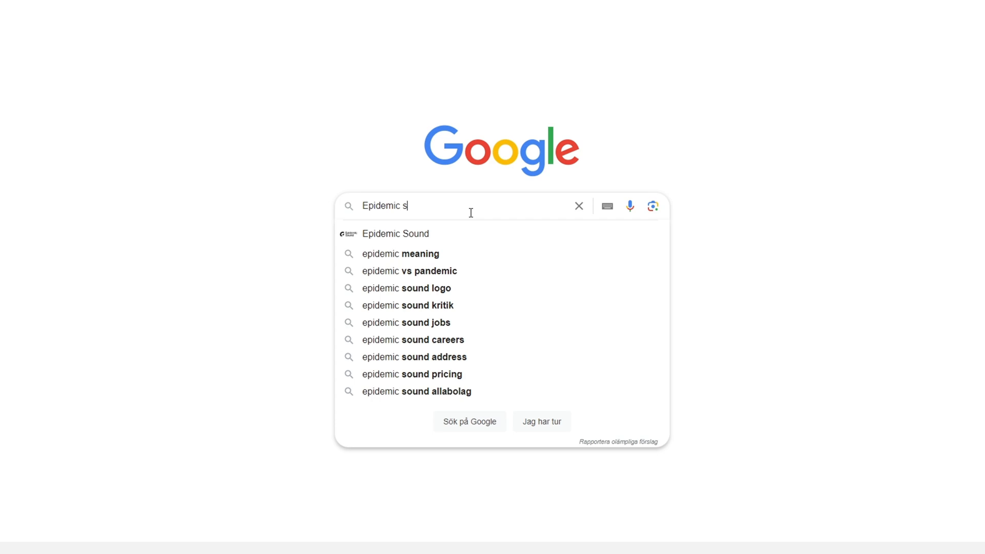
# Run the Google search for 'Epidemic sound' and pick a result
pyautogui.click(396, 234)
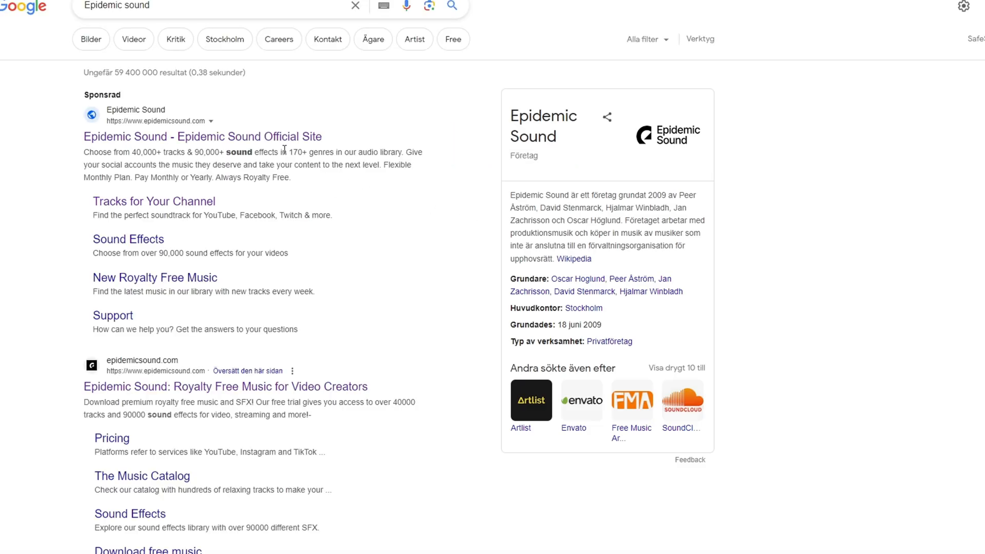
pyautogui.click(201, 136)
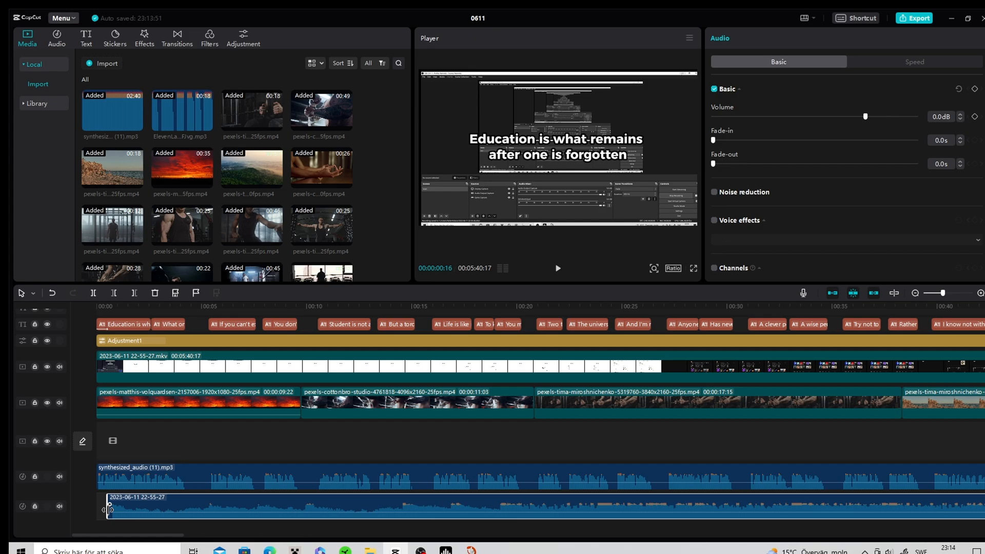
# Apply the Mix transition between the two stock clips
pyautogui.click(176, 37)
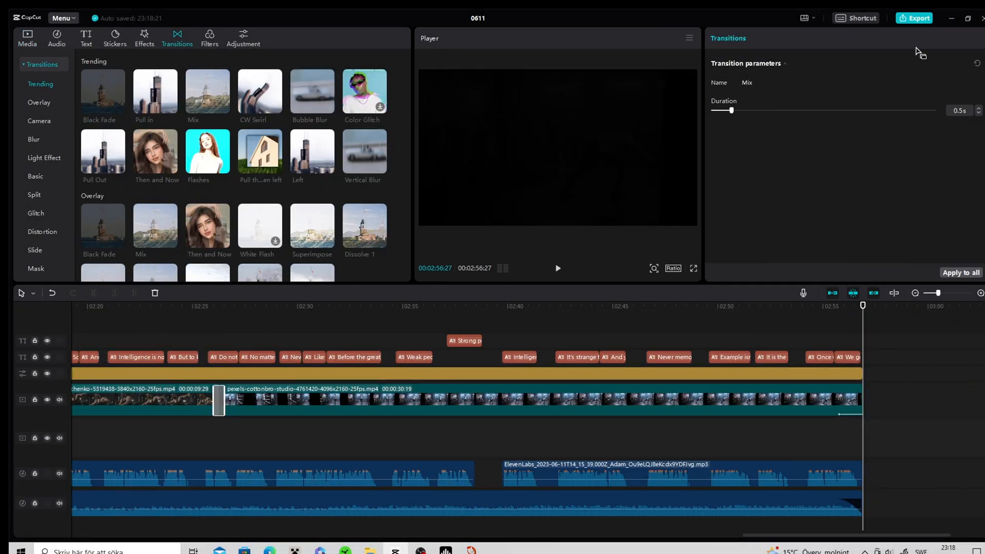
pyautogui.click(915, 18)
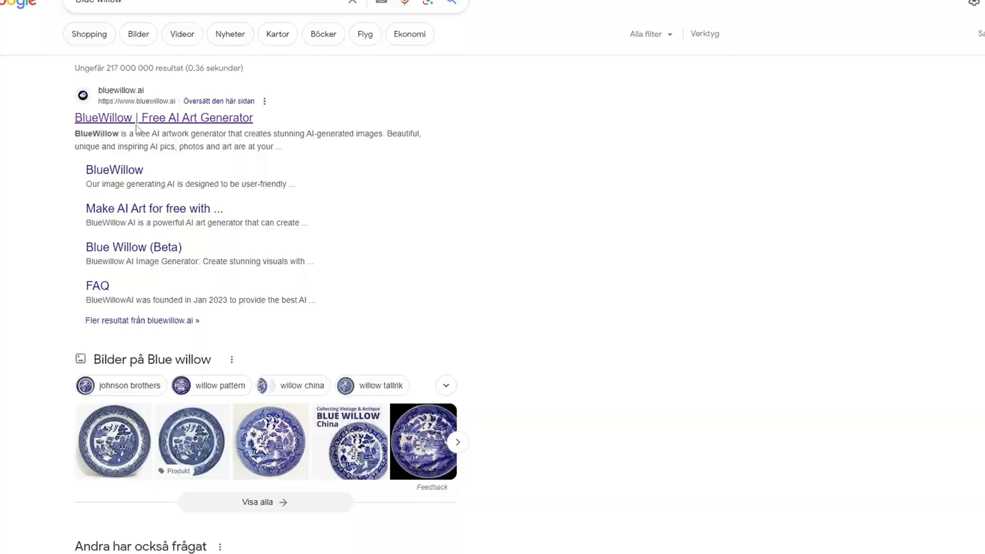
# Open the BlueWillow | Free AI Art Generator result from Google
pyautogui.click(164, 117)
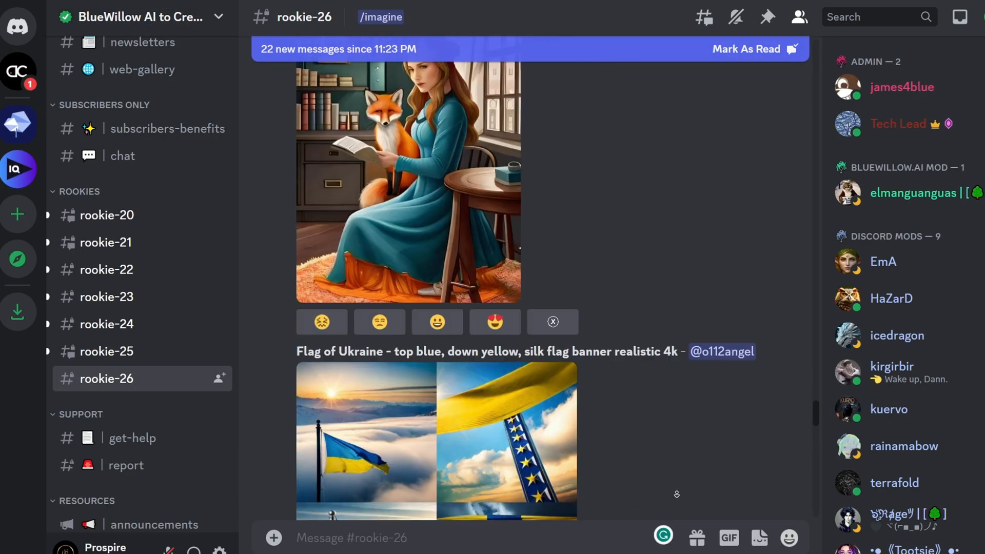
# Scroll the rookie-26 feed and start the /imagine command with '/'
pyautogui.scroll(-3)
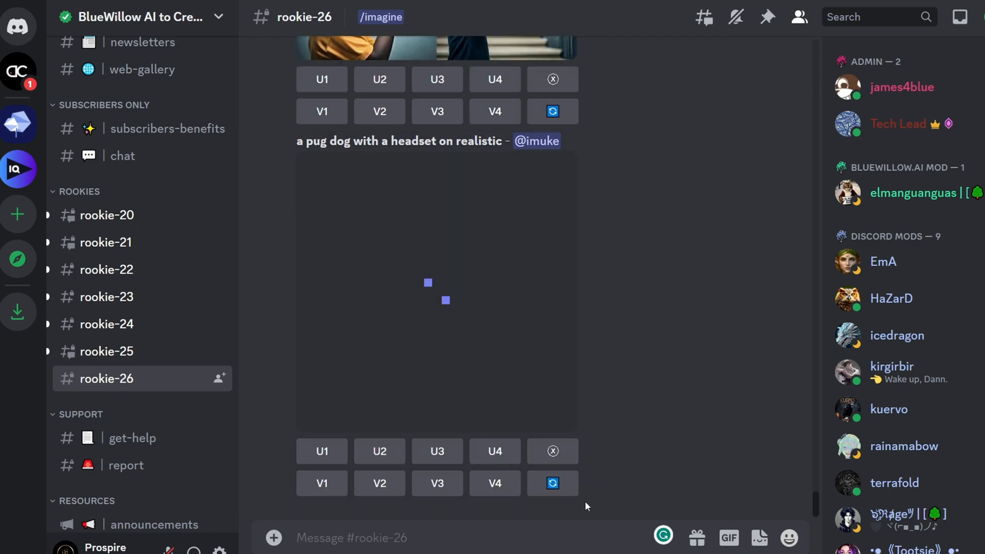
pyautogui.write('/')
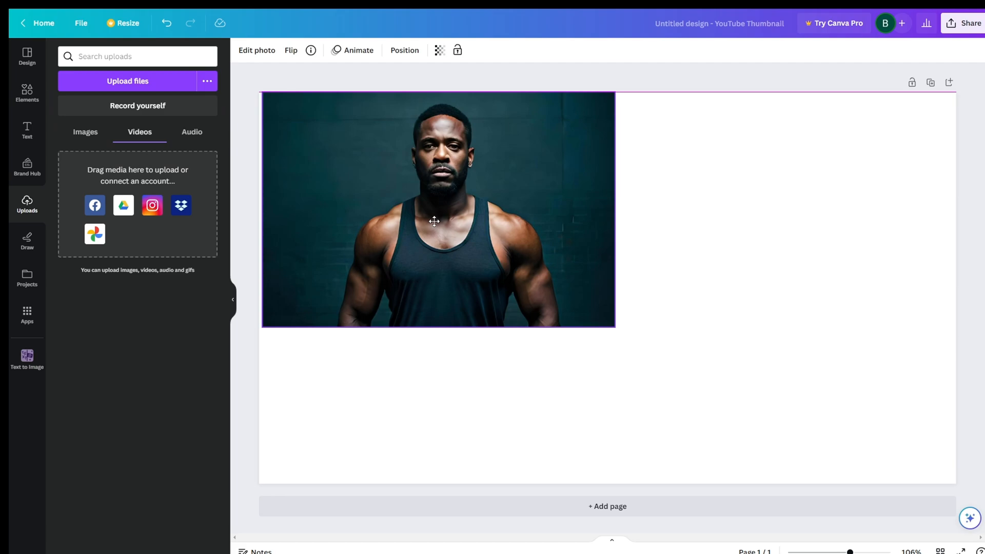
# Stretch the muscular man photo across the thumbnail and select the 'Any fool can know' heading
pyautogui.moveTo(614, 327); pyautogui.dragTo(921, 530)
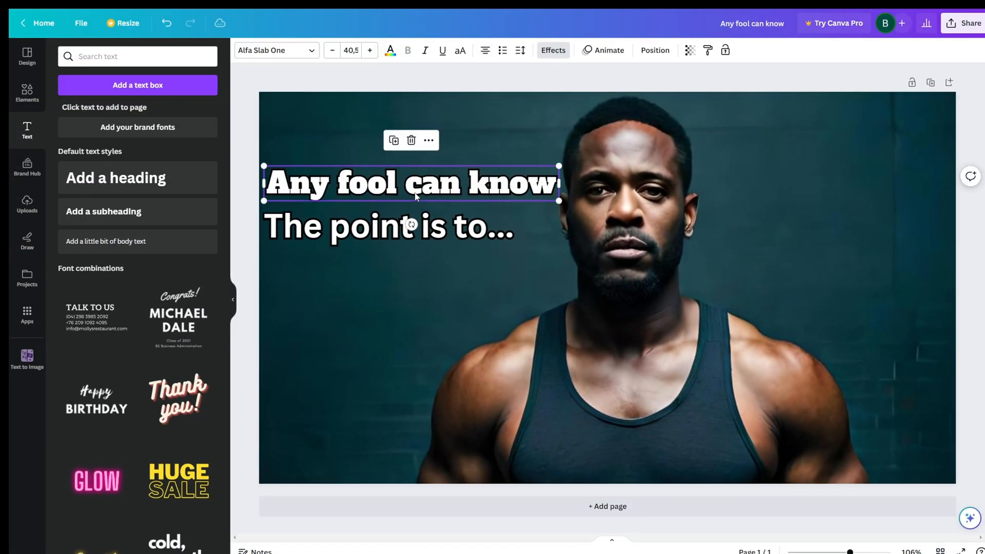
pyautogui.click(388, 226)
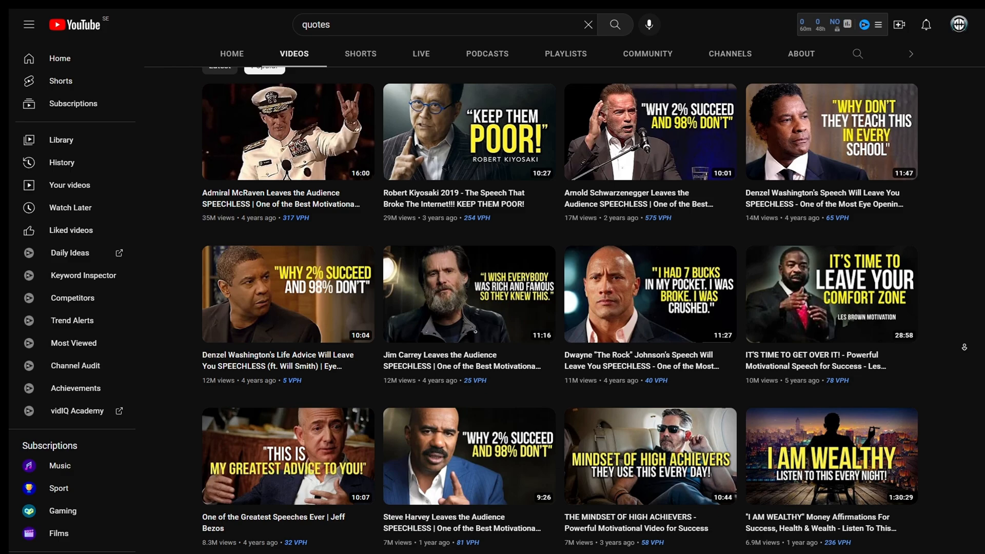
pyautogui.scroll(-3)
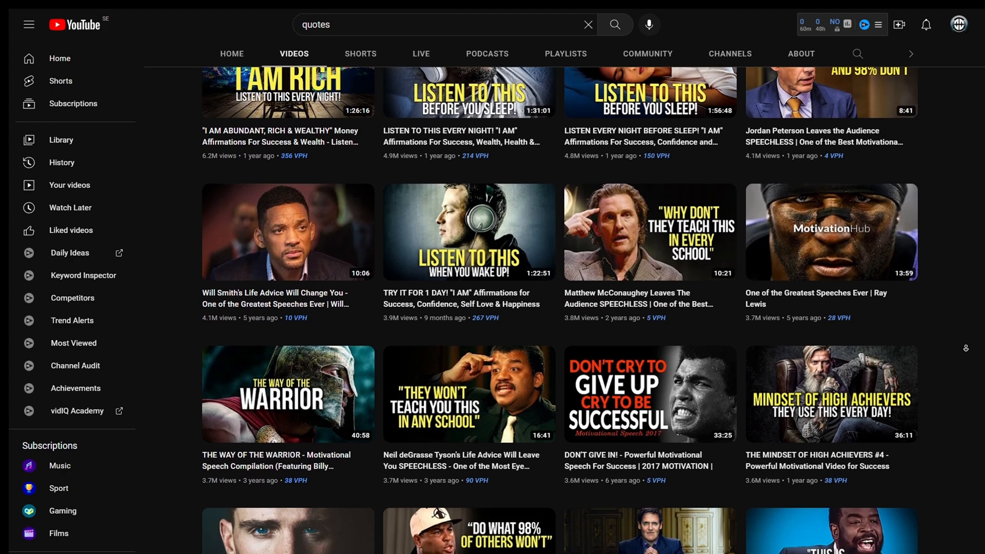
pyautogui.scroll(-3)
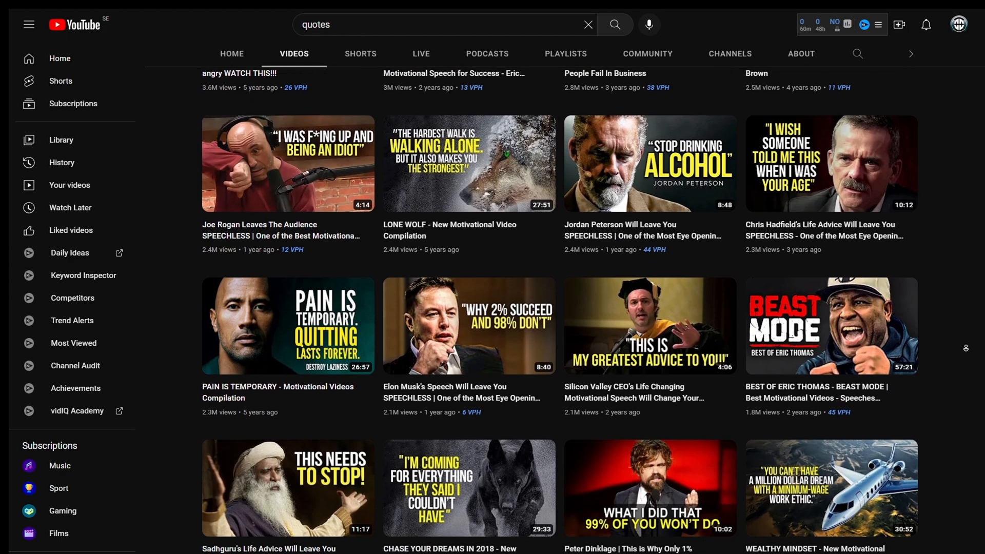
pyautogui.scroll(-3)
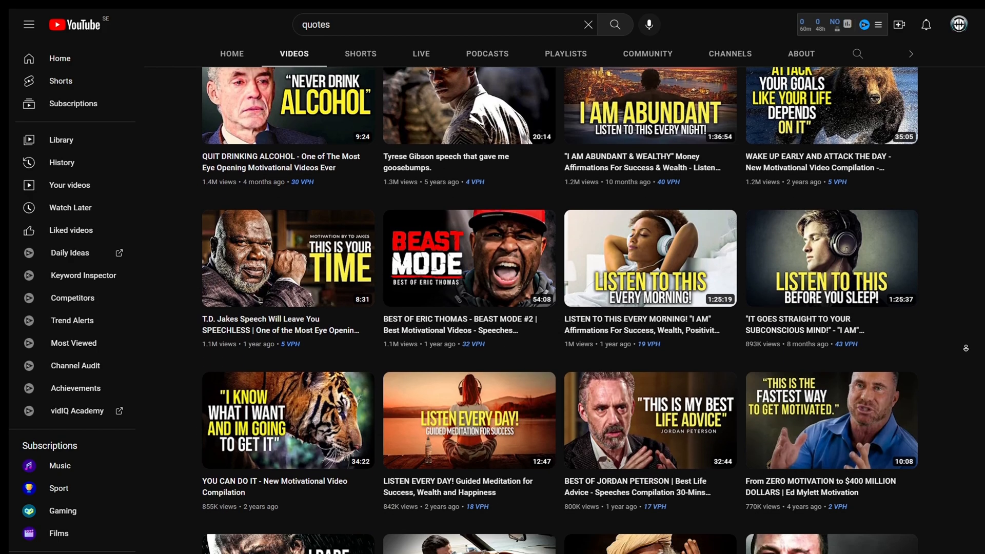
pyautogui.scroll(-3)
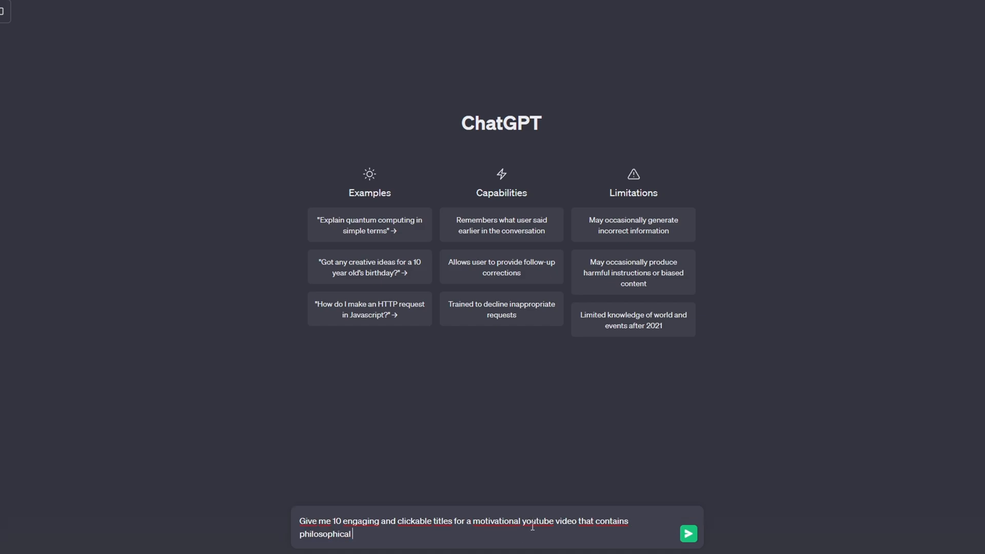
# Send ChatGPT the request for titles about 'quotes that will change your vision on lif'
pyautogui.write('quotes that will change your vision on lif')
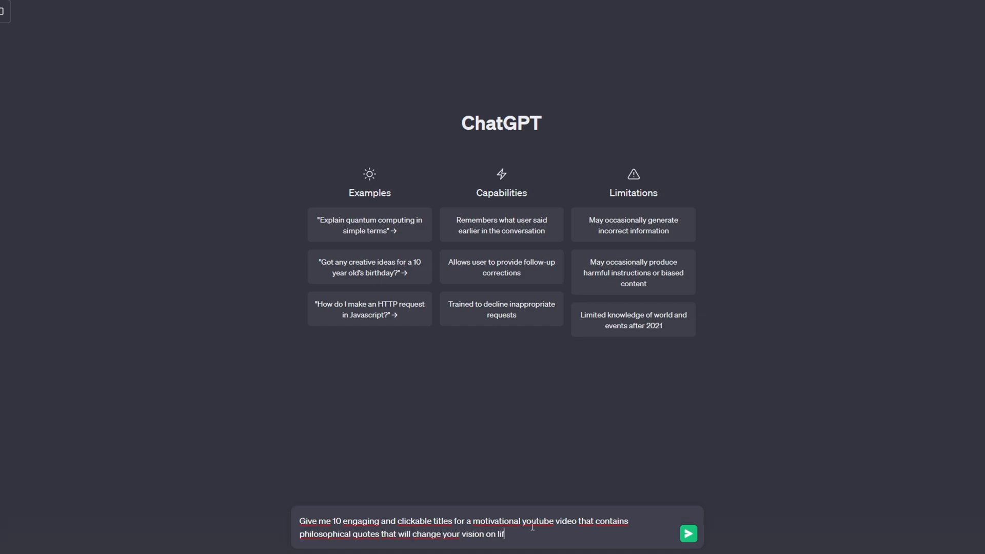
pyautogui.click(688, 533)
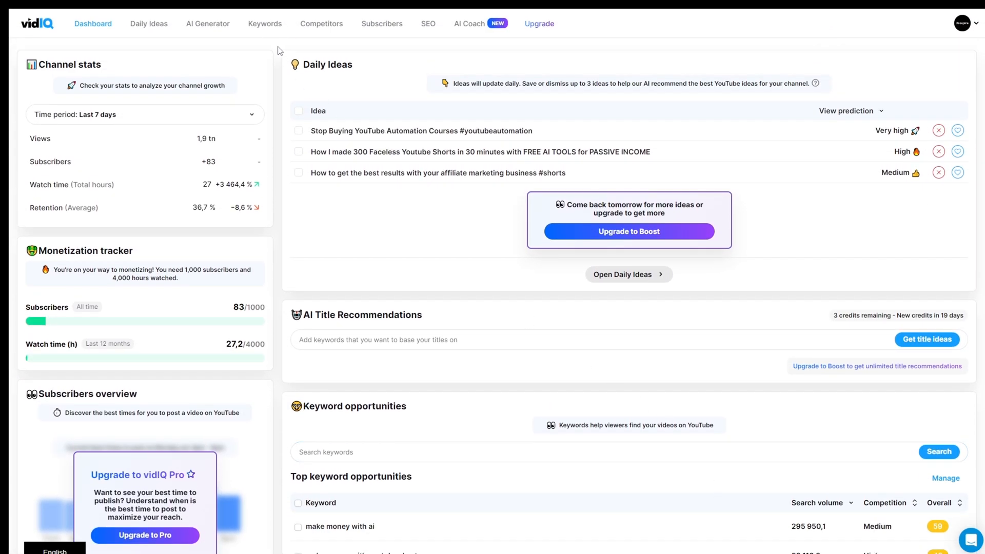
# Search vidIQ Keywords for 'Philospo' to see the philosophy keyword overview
pyautogui.click(265, 23)
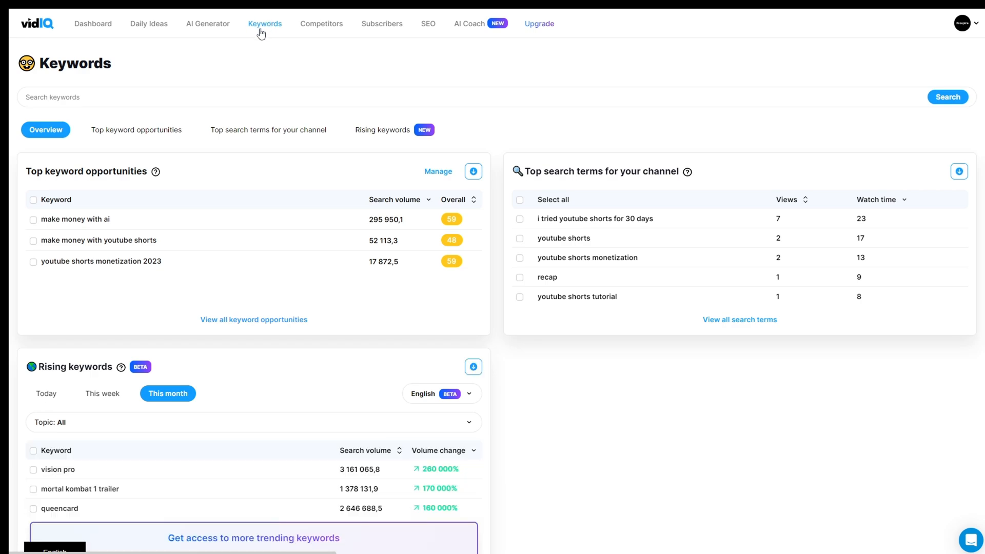
pyautogui.write('Philospo')
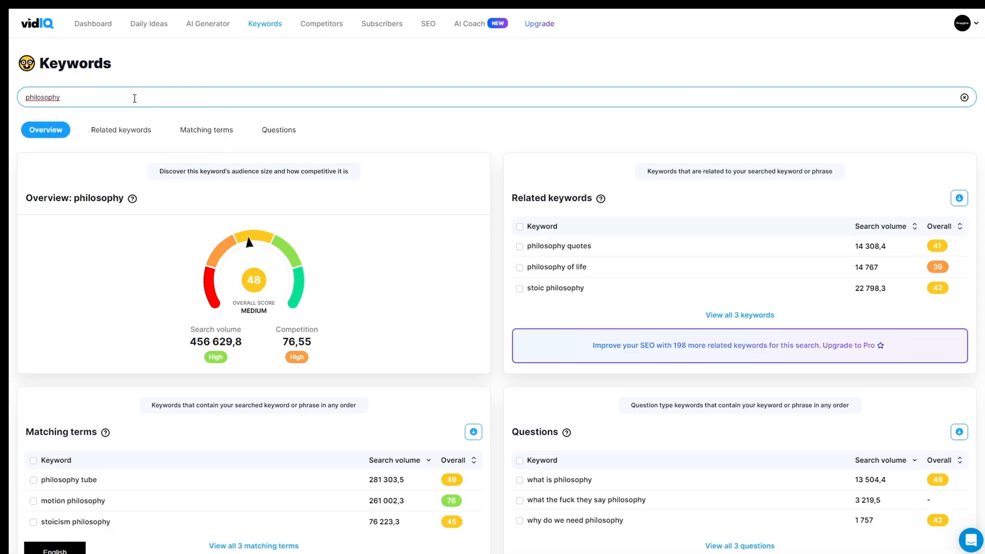
pyautogui.moveTo(218, 303)
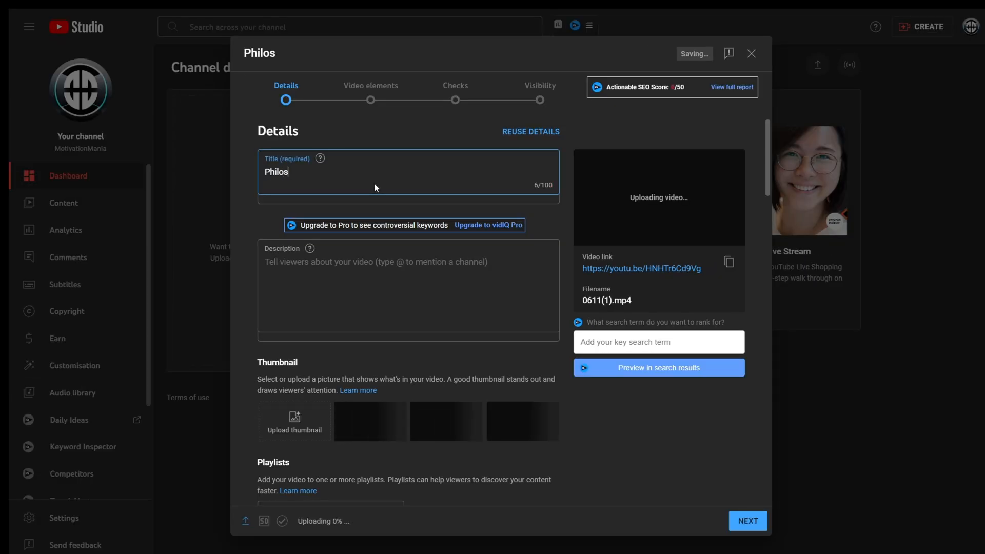
# Title the upload 'Philosophical Life Lessons That Will Change Your Life' and upload the quote thumbnail
pyautogui.write('Philosophical Life Lessons')
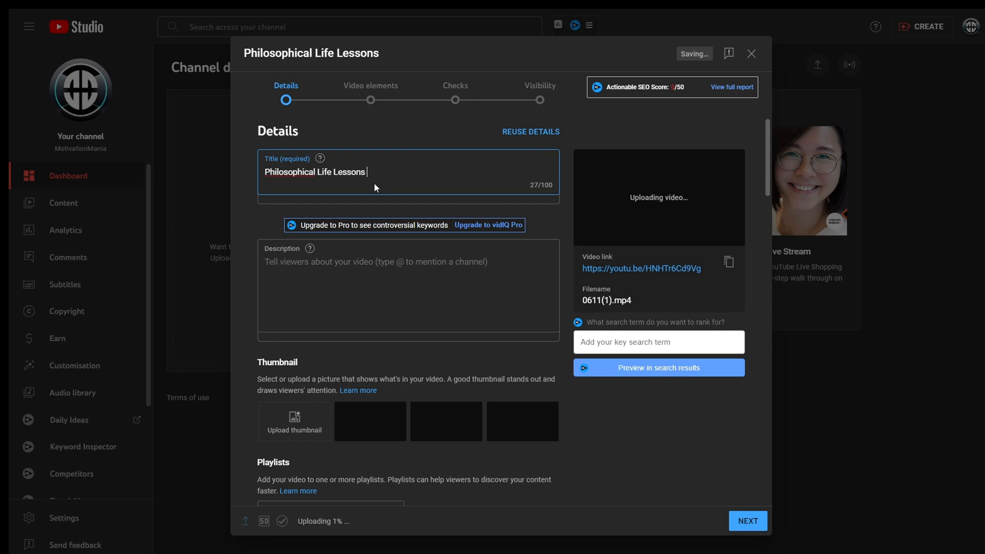
pyautogui.write('That Will Change Your Life')
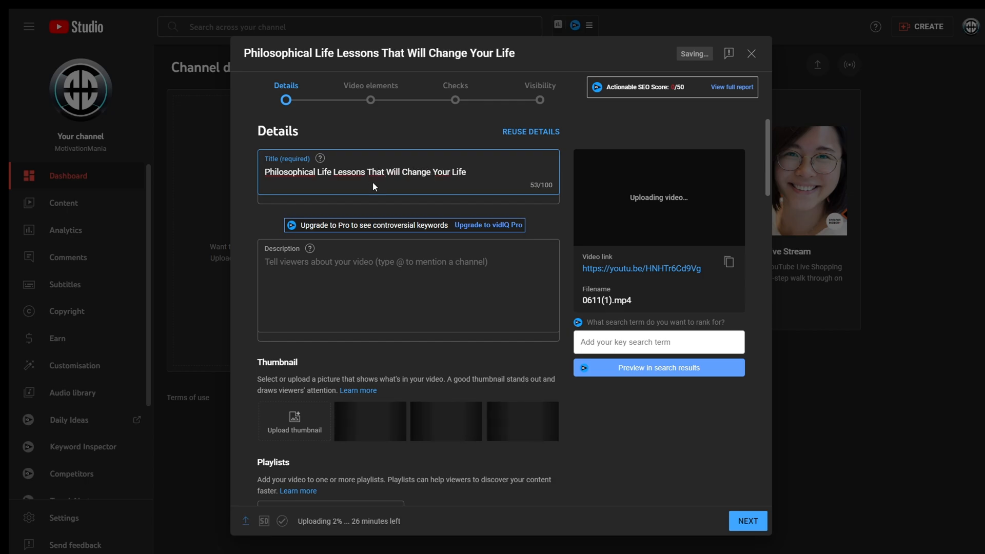
pyautogui.scroll(-3)
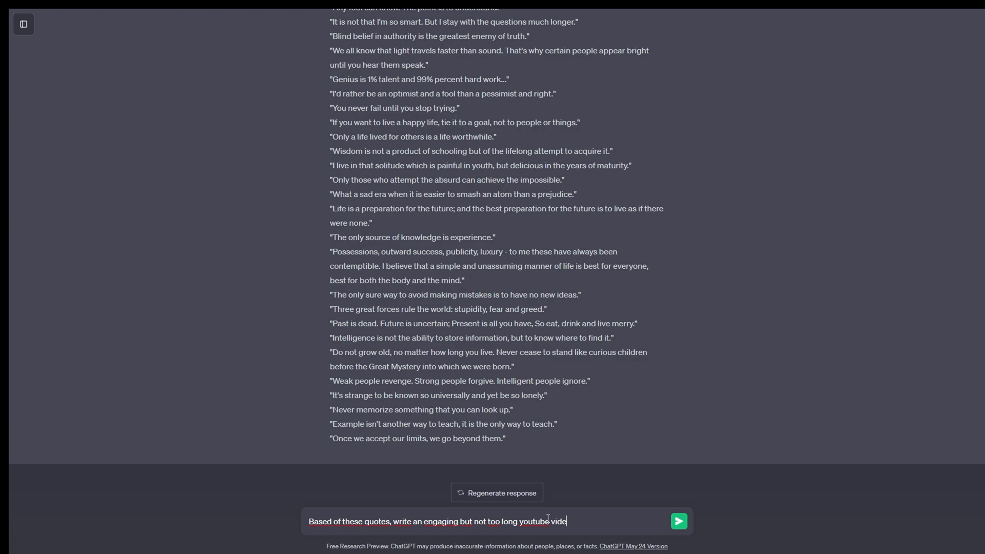
pyautogui.click(679, 521)
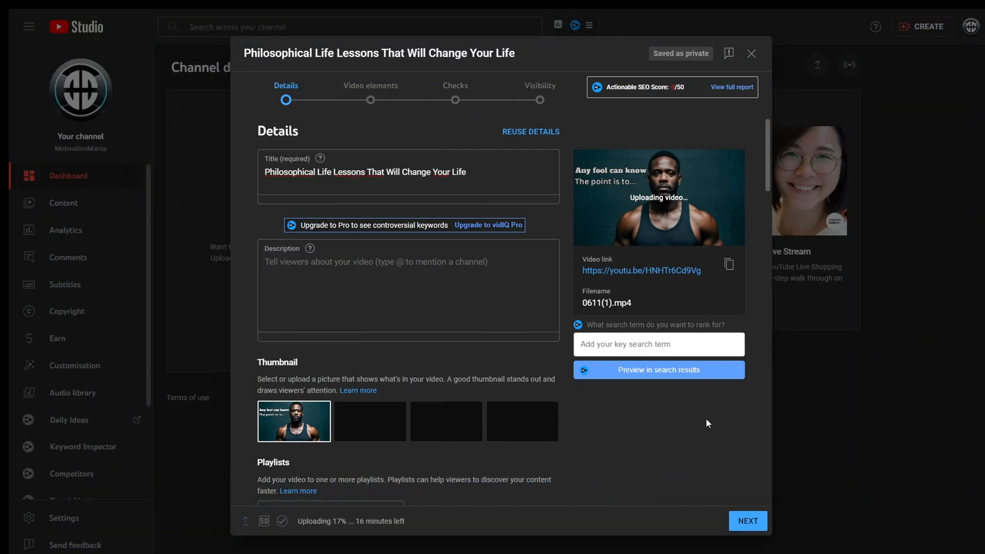
pyautogui.scroll(-3)
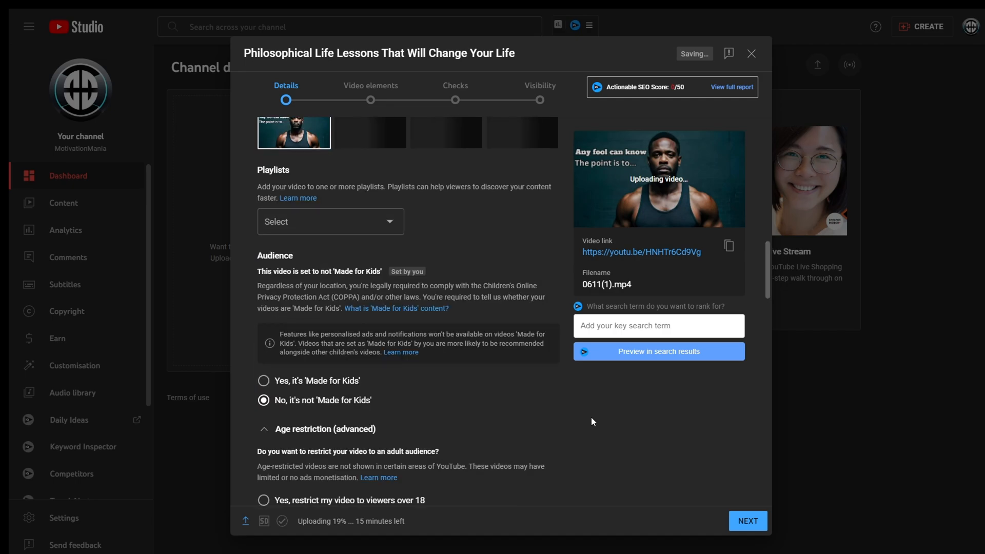
pyautogui.scroll(-3)
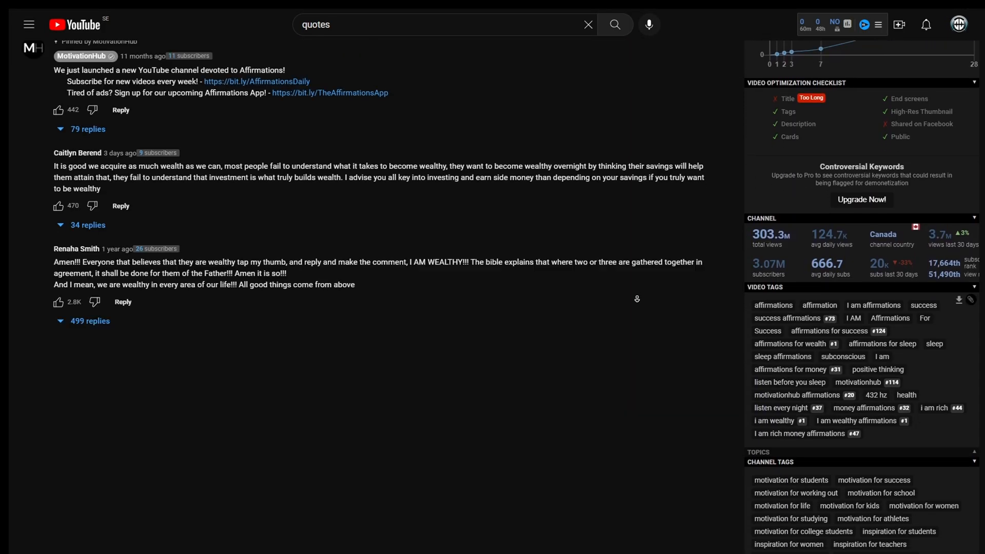
pyautogui.scroll(-3)
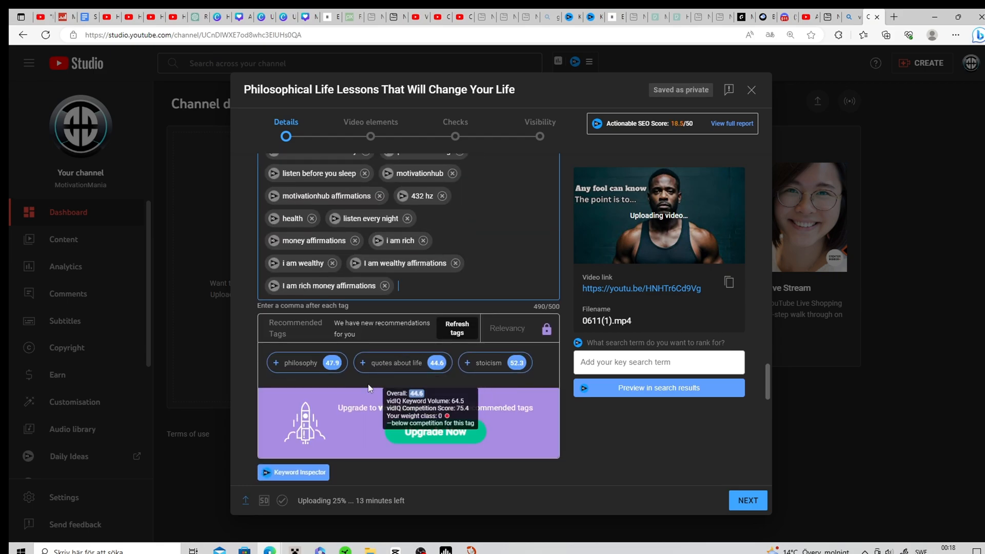
pyautogui.moveTo(224, 391)
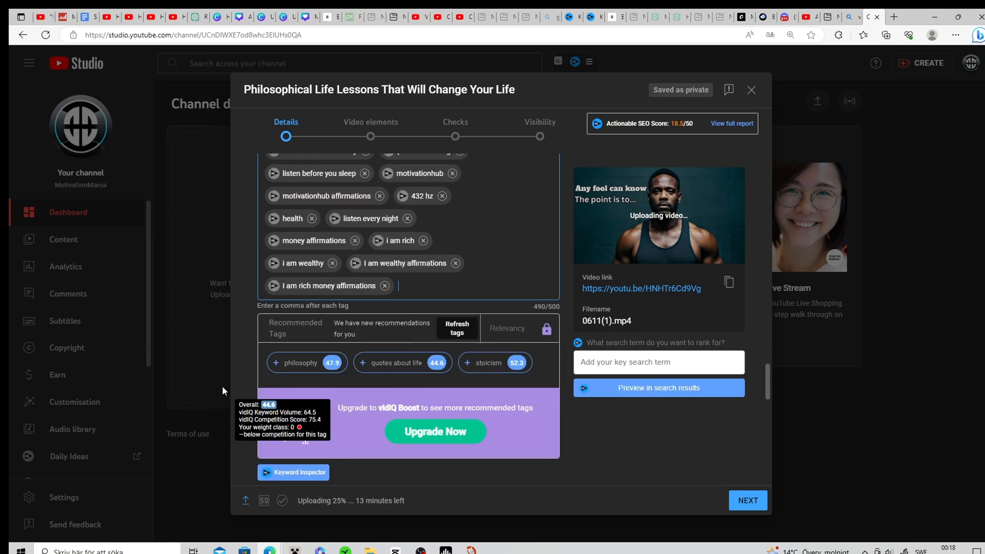